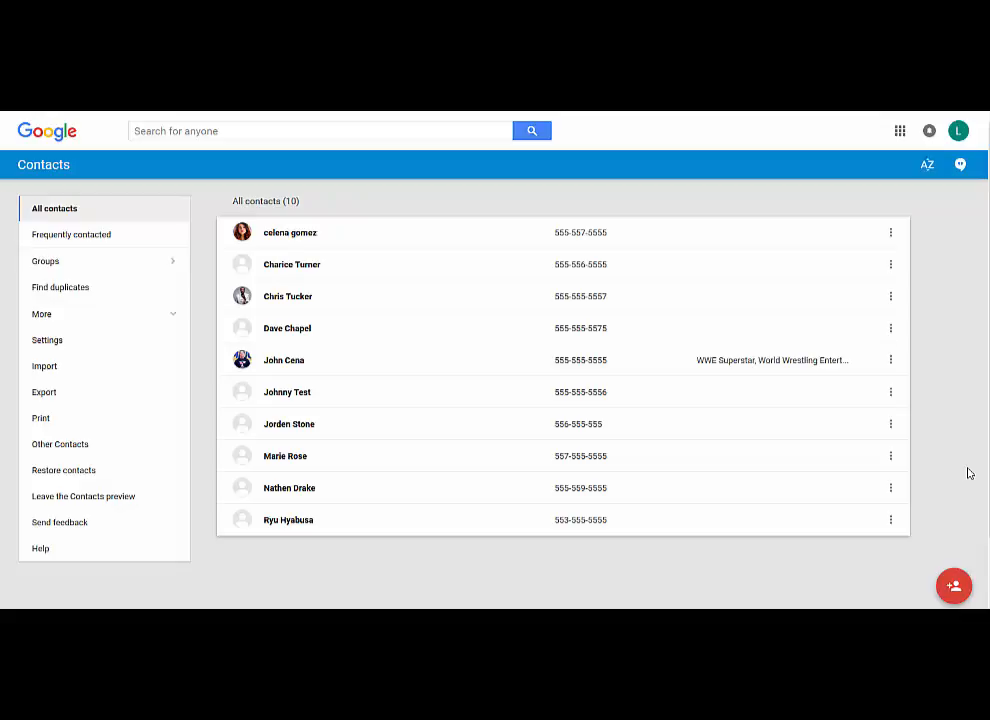
mouse_move(953, 586)
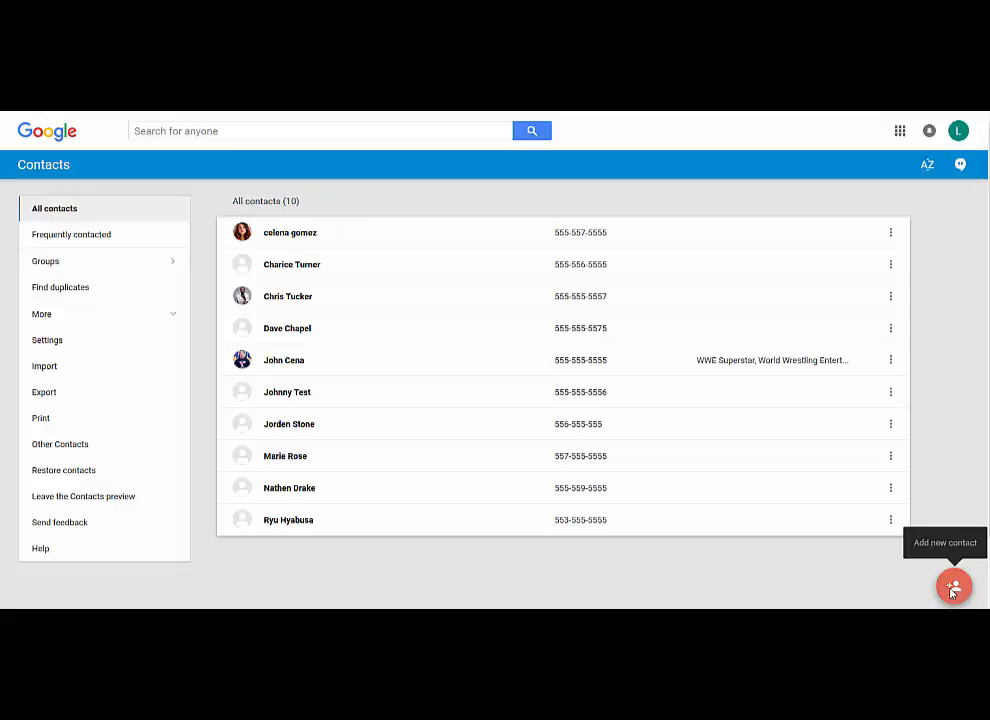
Step: Start a new contact named 'Chris Brown' to bring up matching Google+ profiles
left_click(953, 586)
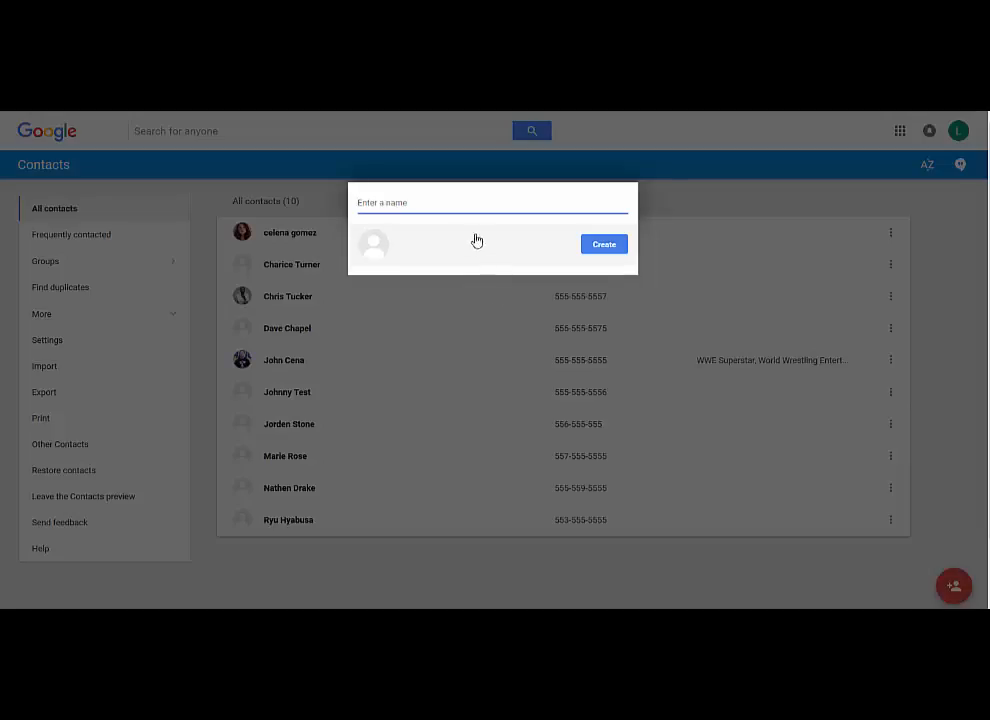
left_click(450, 202)
type("Chris Brown")
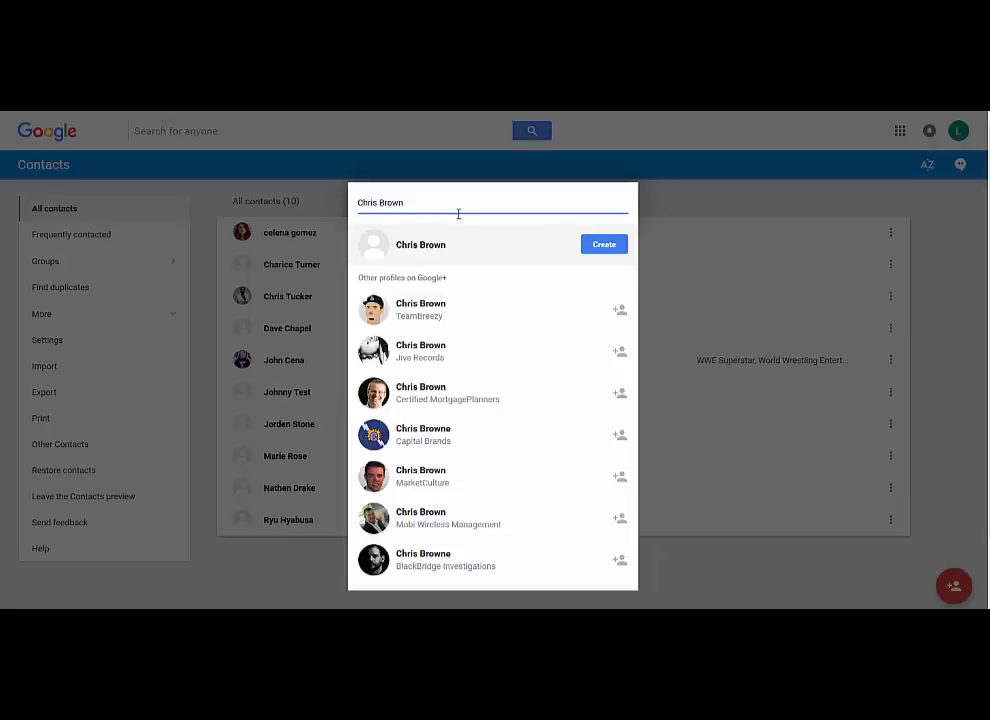
mouse_move(620, 309)
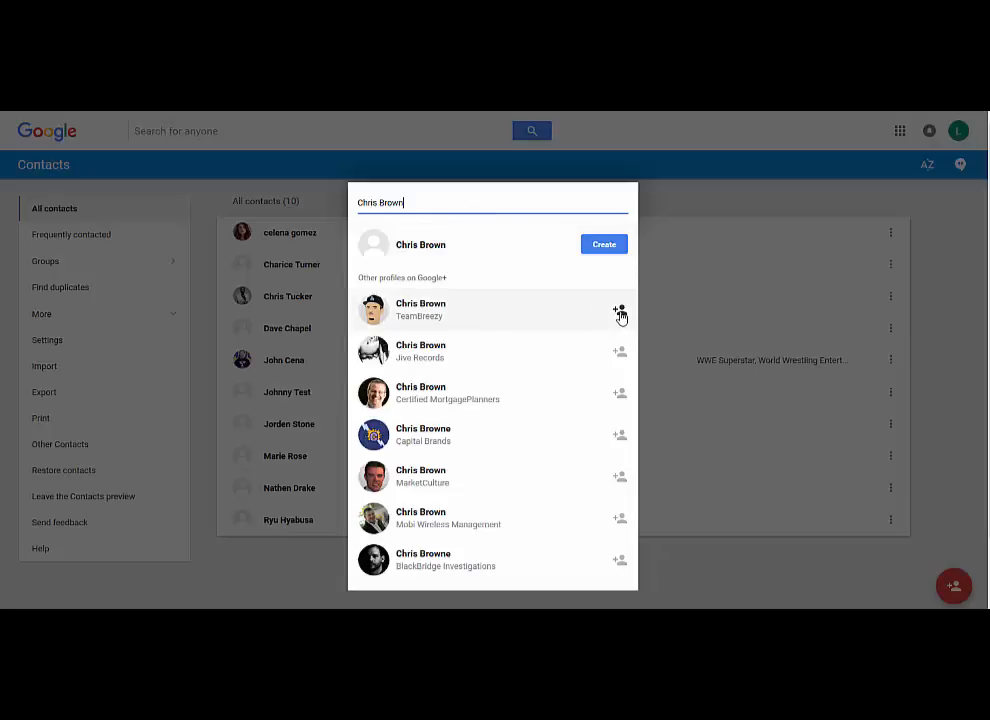
Step: Add the TeamBreezy Chris Brown Google+ profile as a contact
left_click(620, 310)
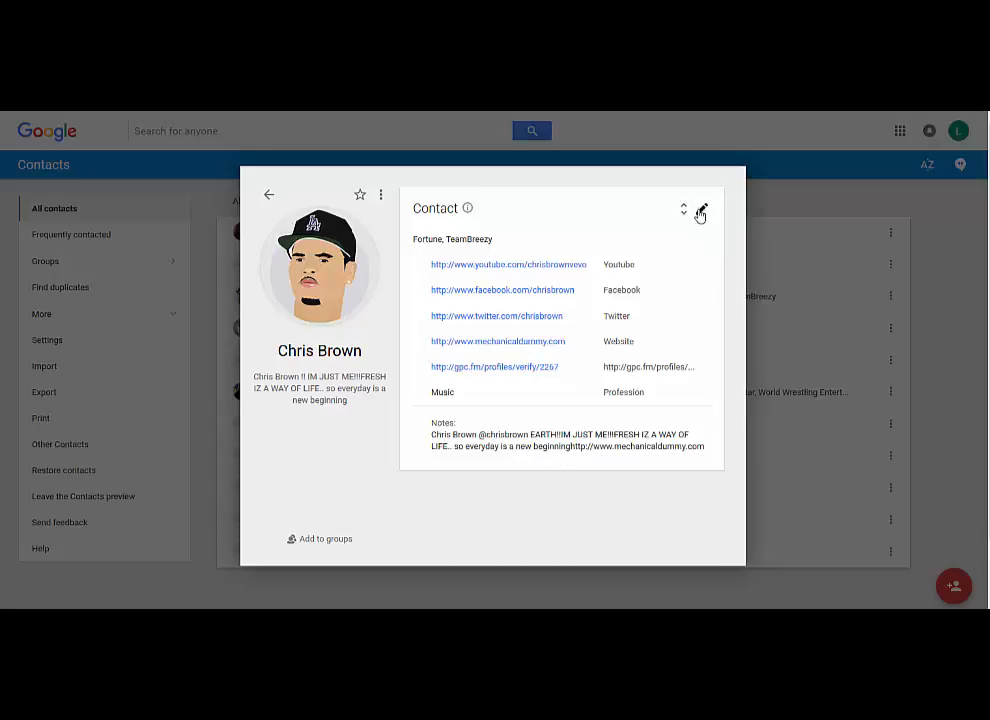
left_click(700, 213)
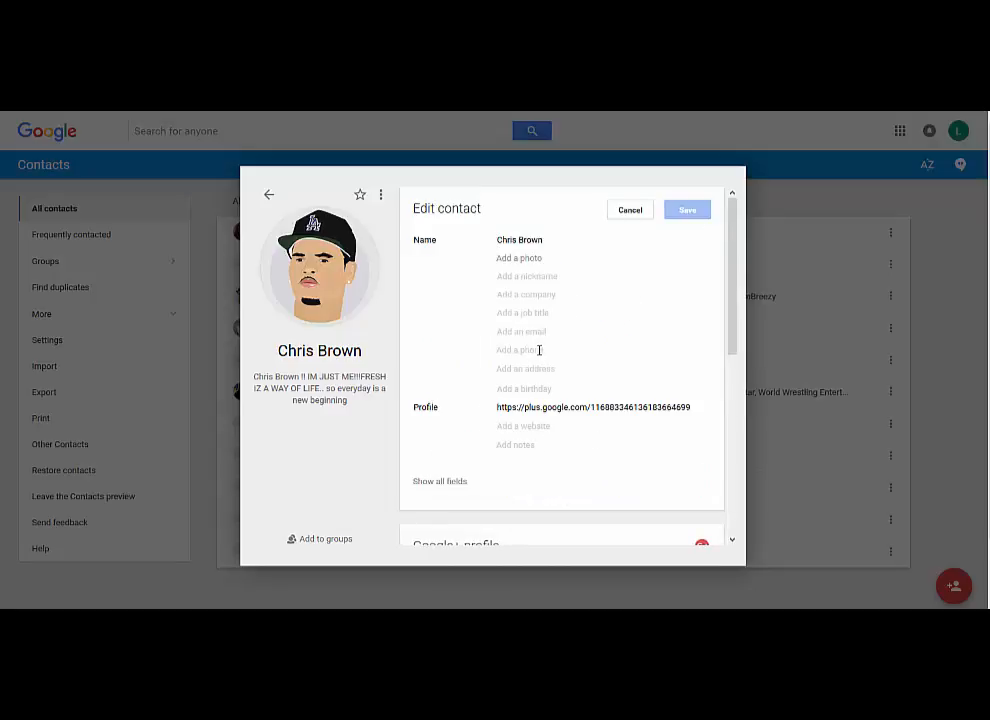
left_click(520, 350)
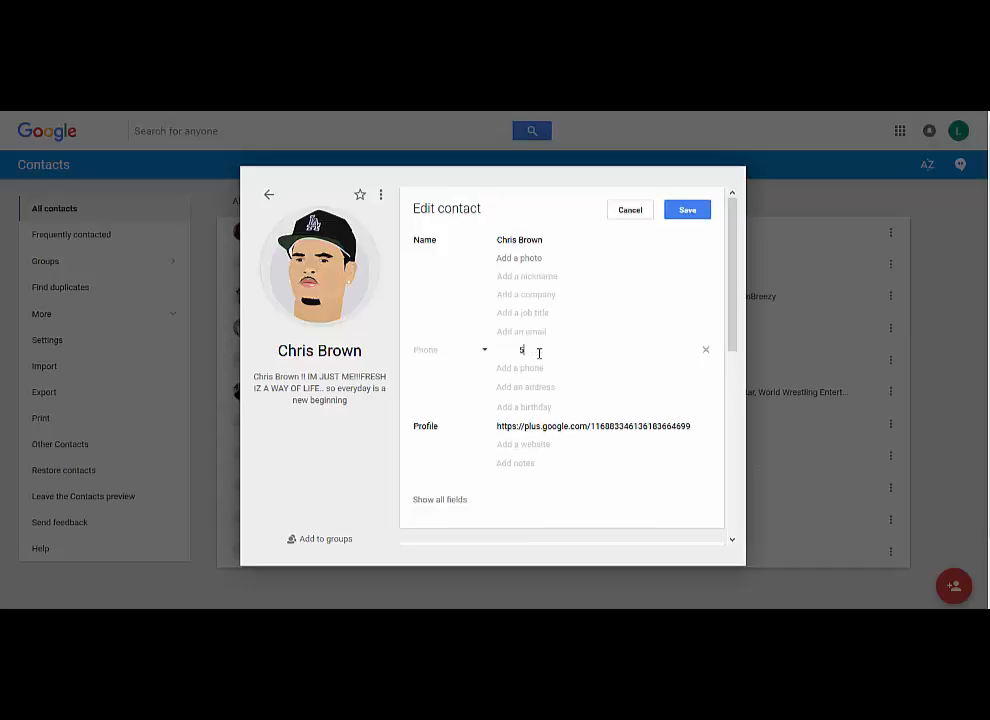
type("555-555")
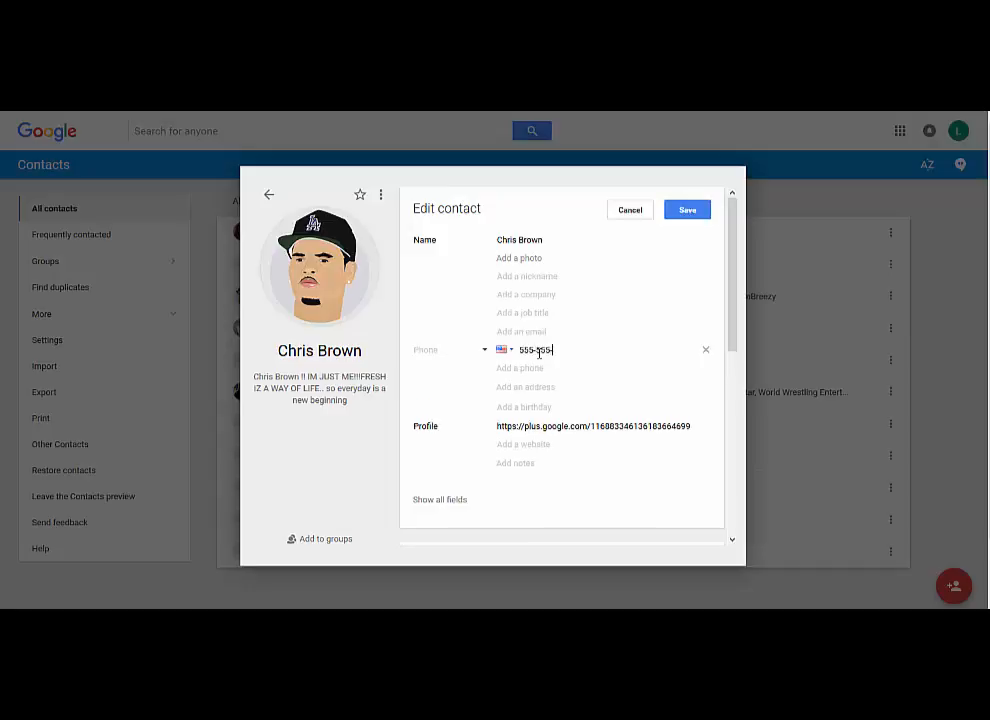
type("-5578")
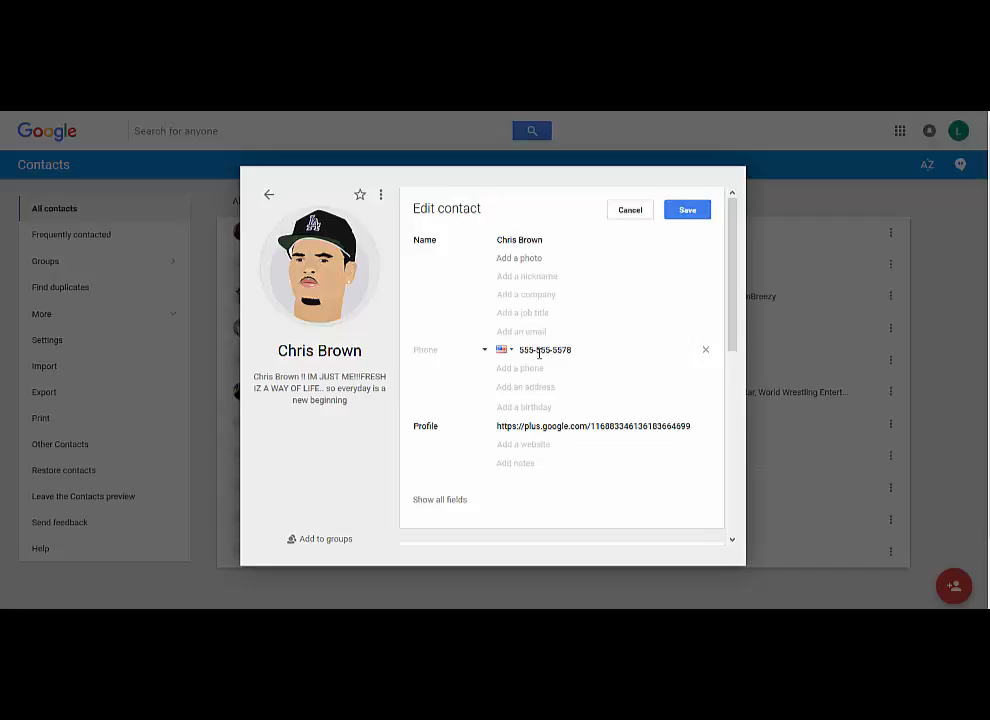
left_click(687, 209)
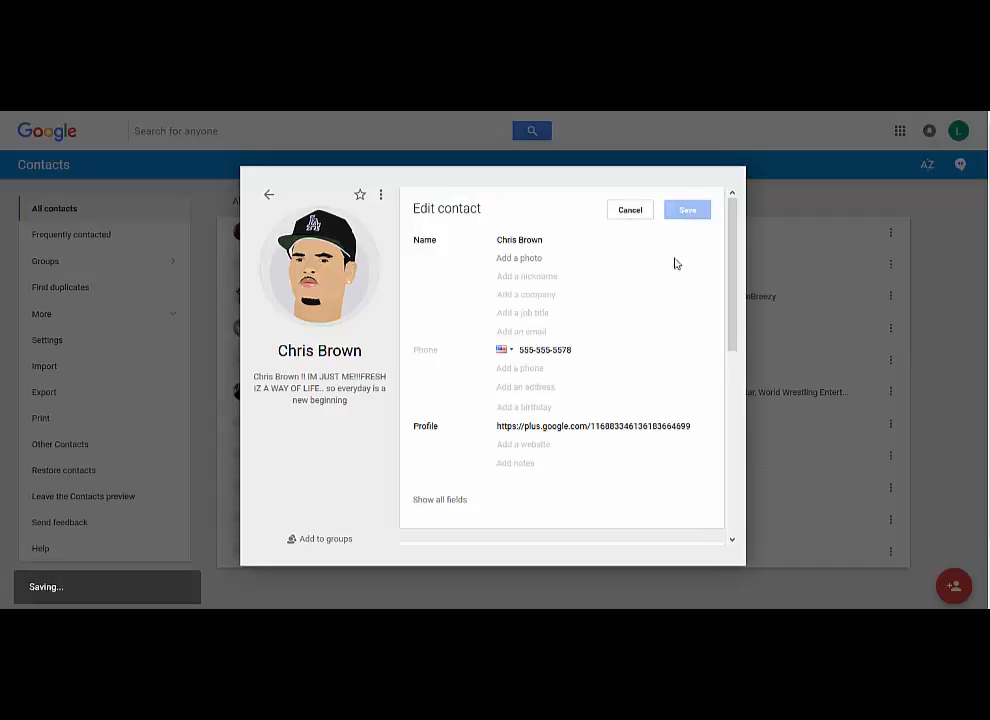
Step: Open the group choices for Chris Brown, showing no groups exist yet
left_click(686, 209)
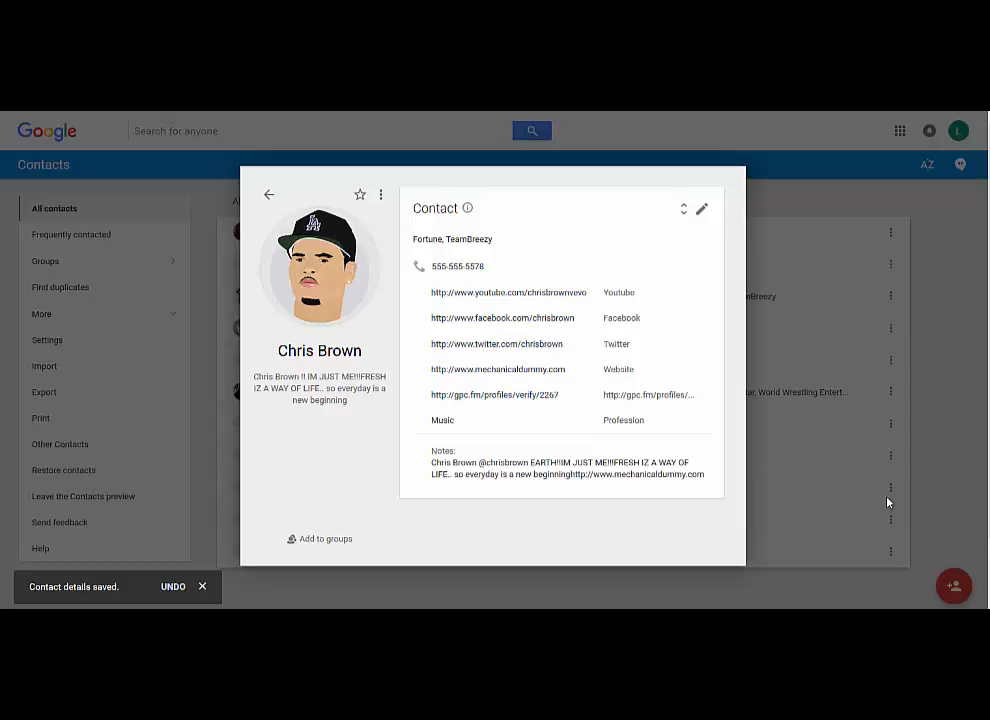
mouse_move(768, 387)
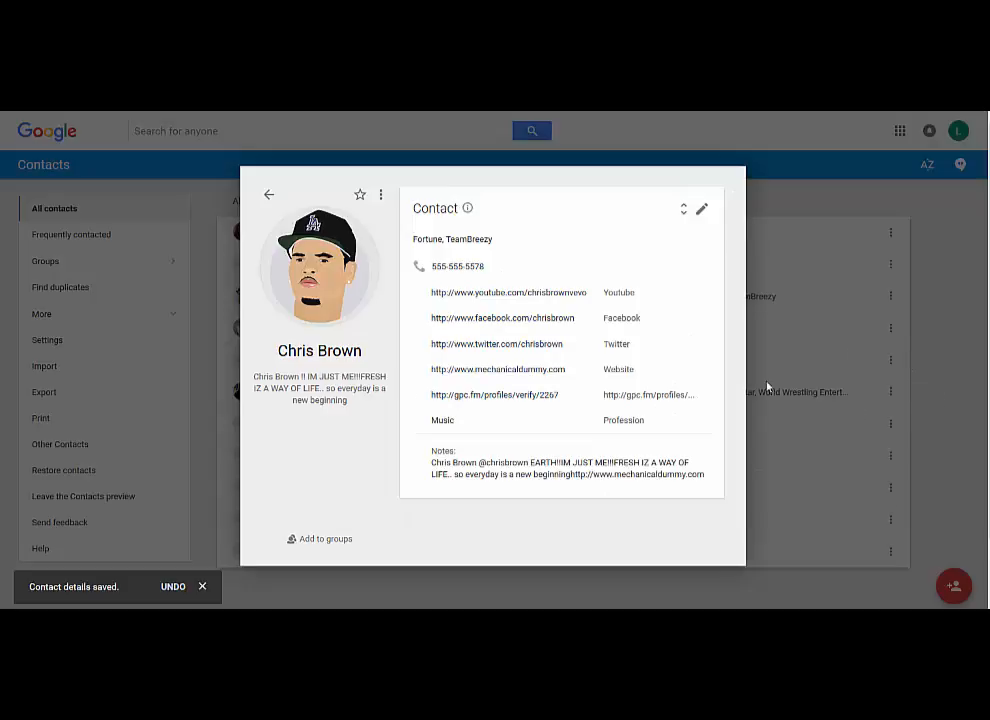
mouse_move(371, 481)
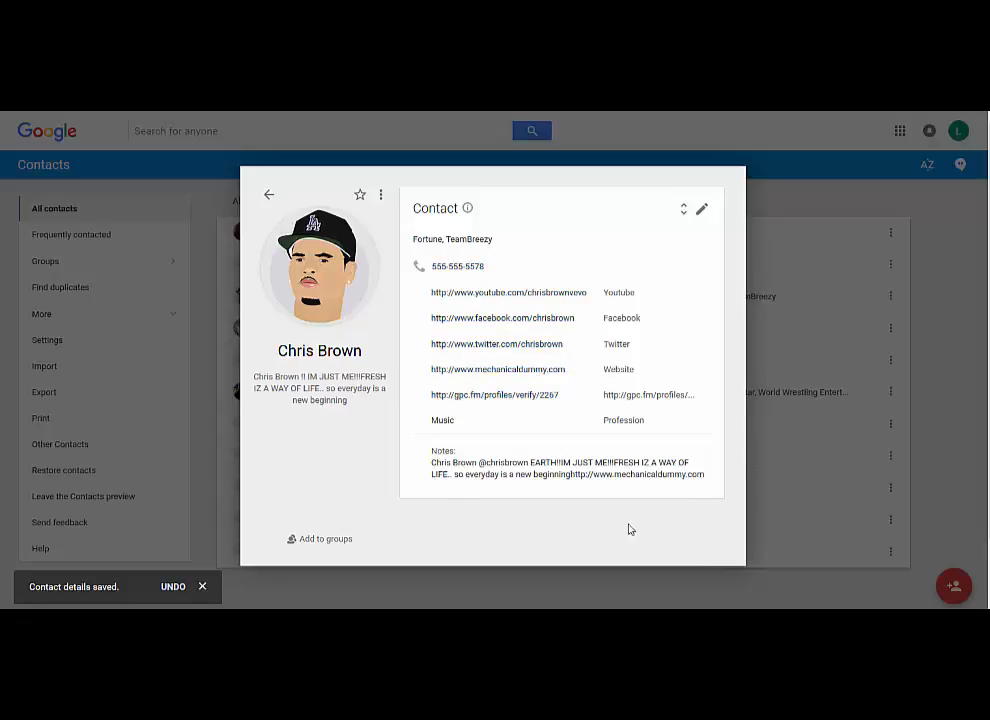
mouse_move(953, 487)
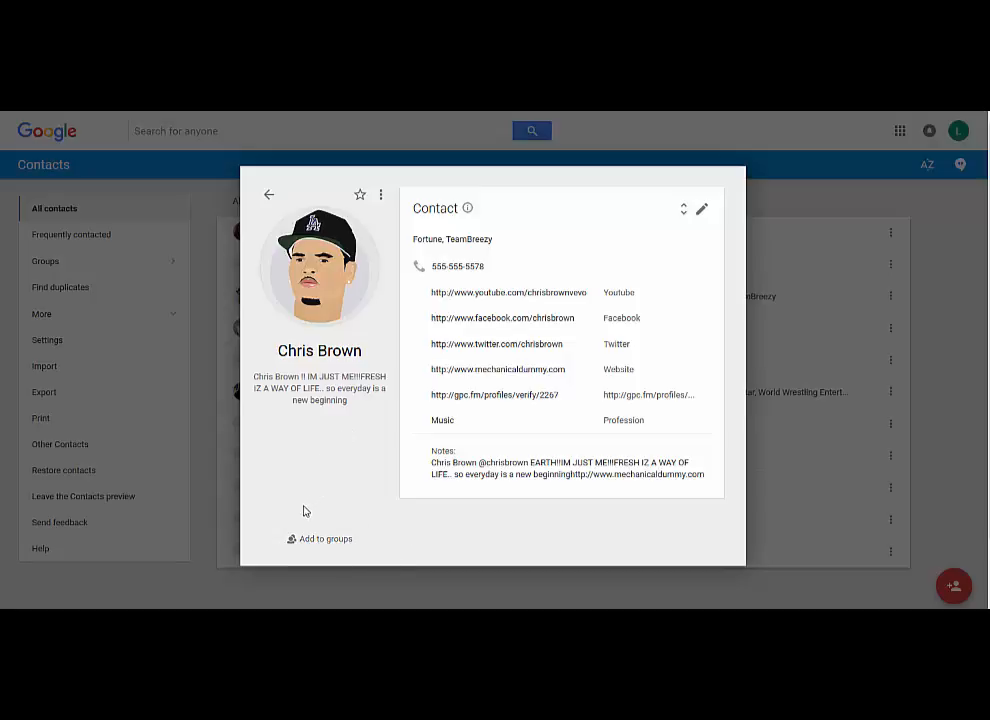
left_click(325, 538)
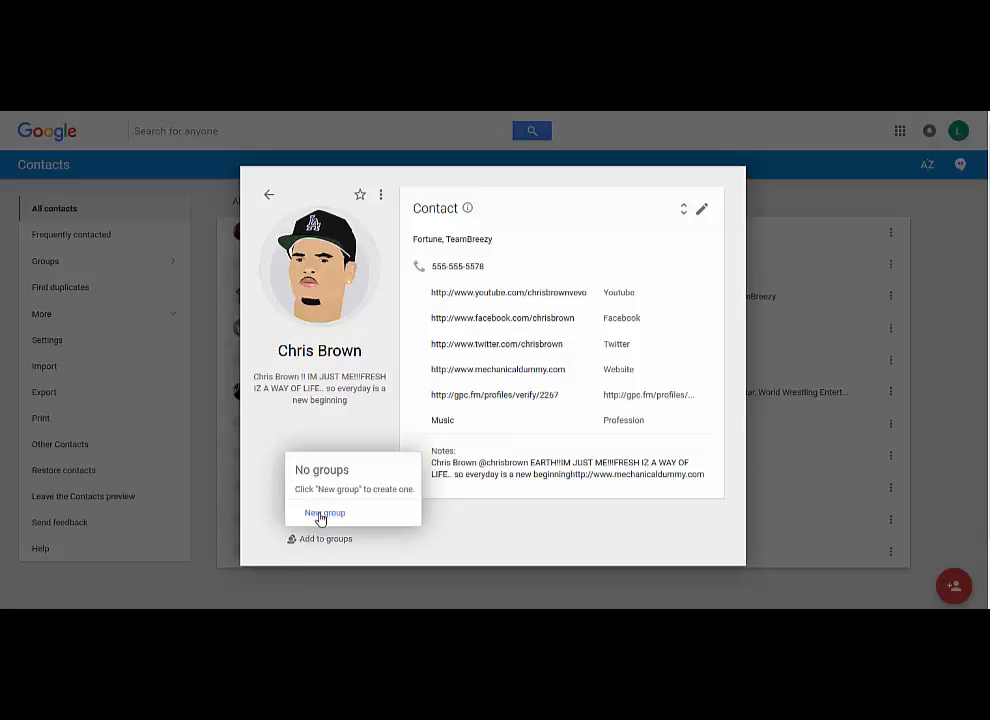
left_click(324, 513)
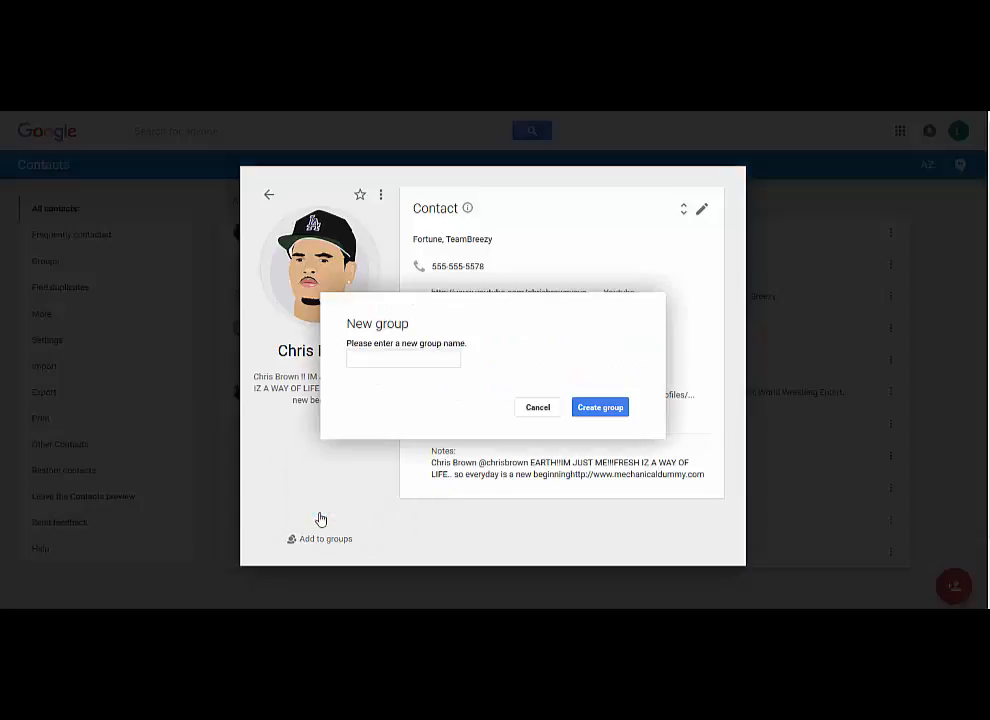
left_click(403, 358)
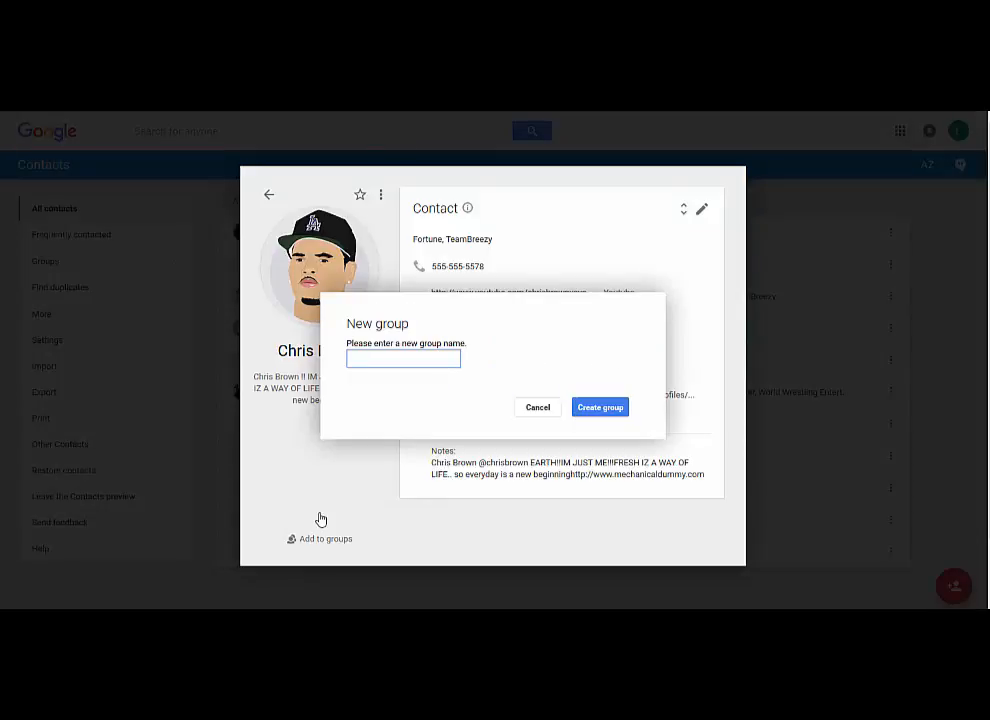
type("00001")
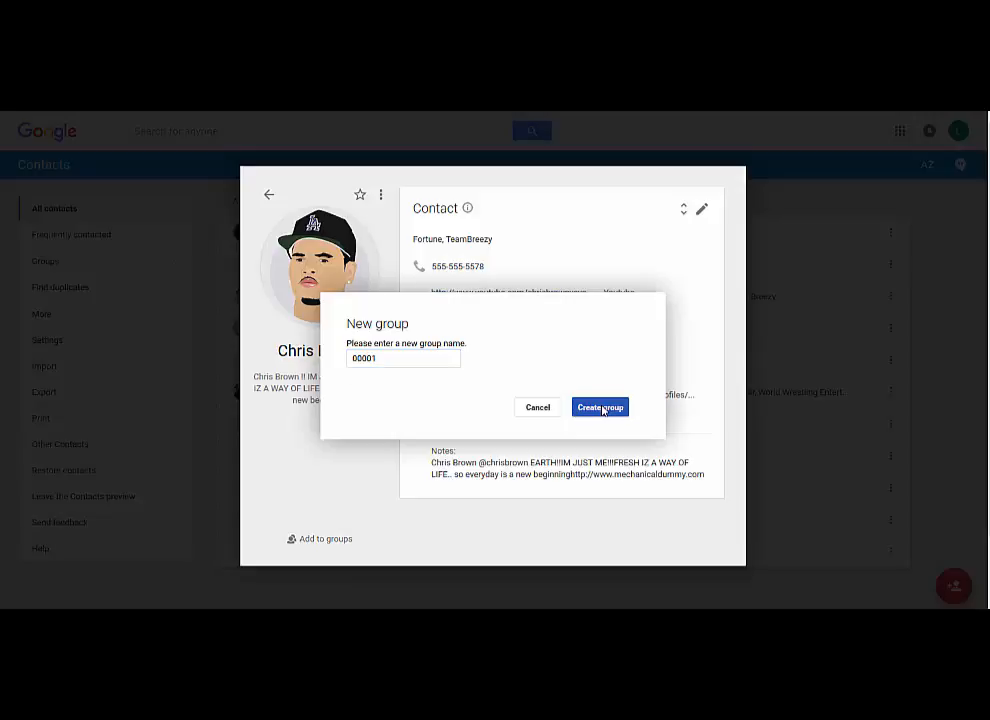
left_click(600, 407)
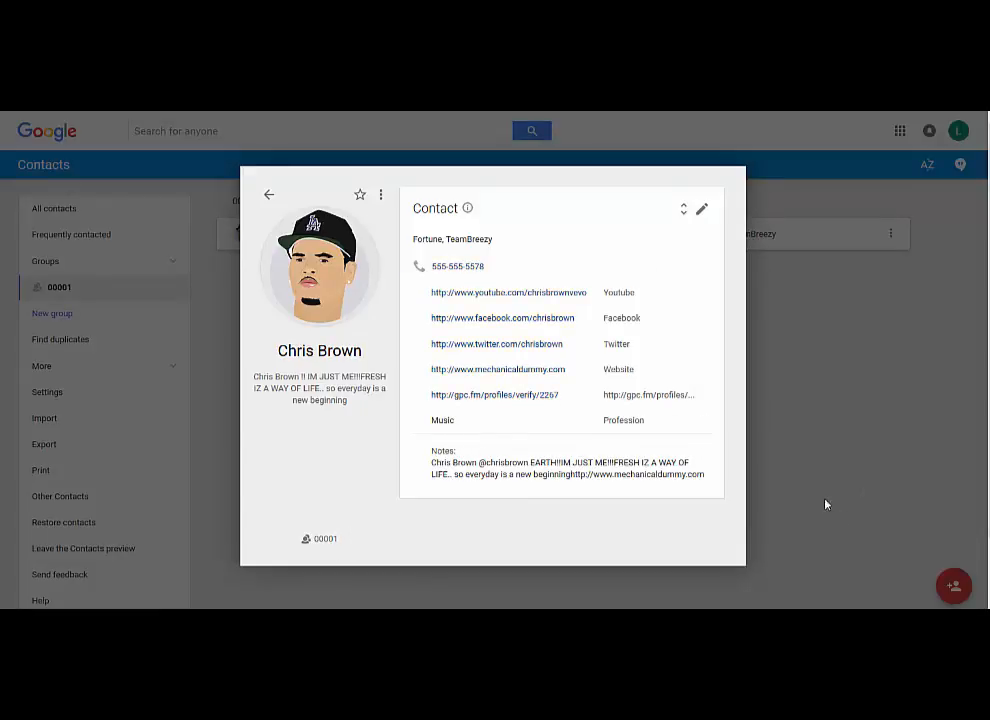
Step: Close Chris Brown's card and show the All contacts list of eleven
left_click(268, 194)
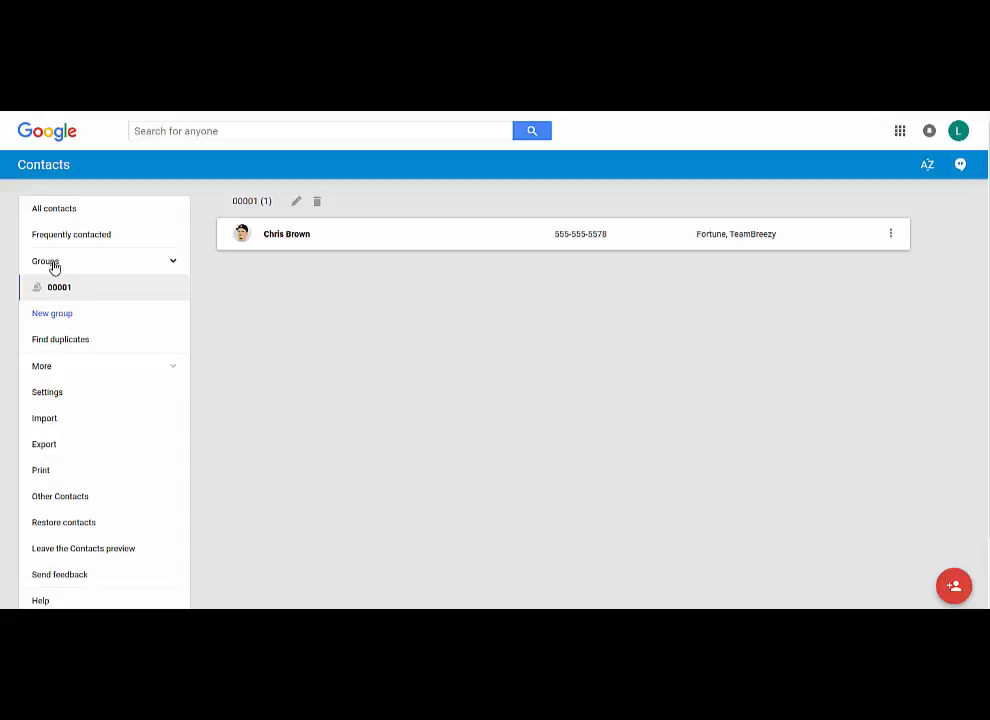
left_click(54, 208)
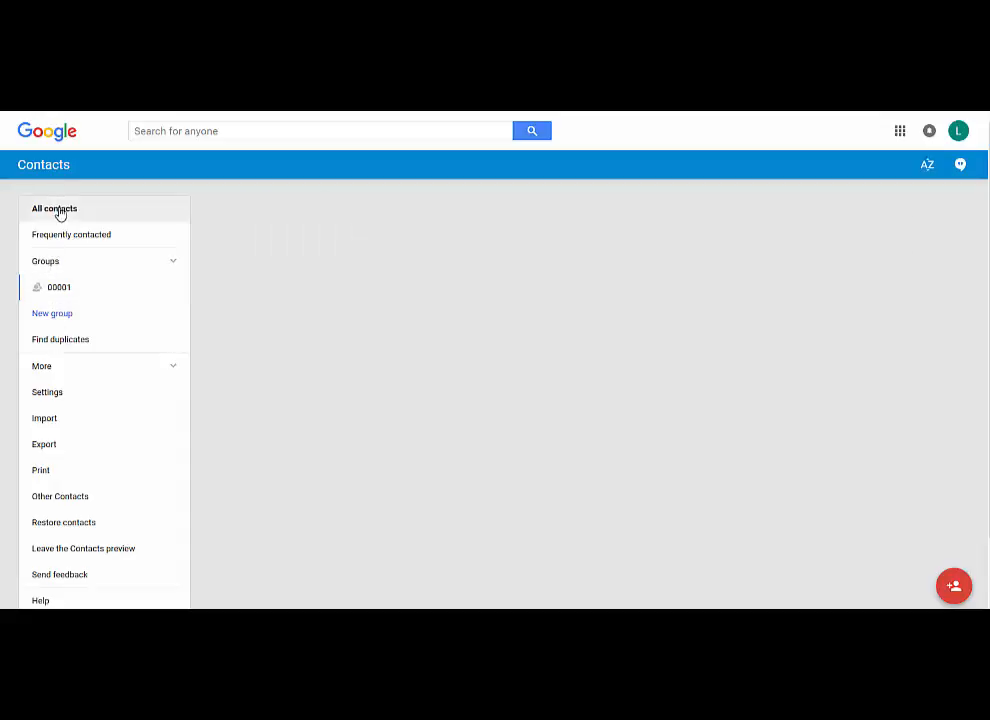
left_click(54, 208)
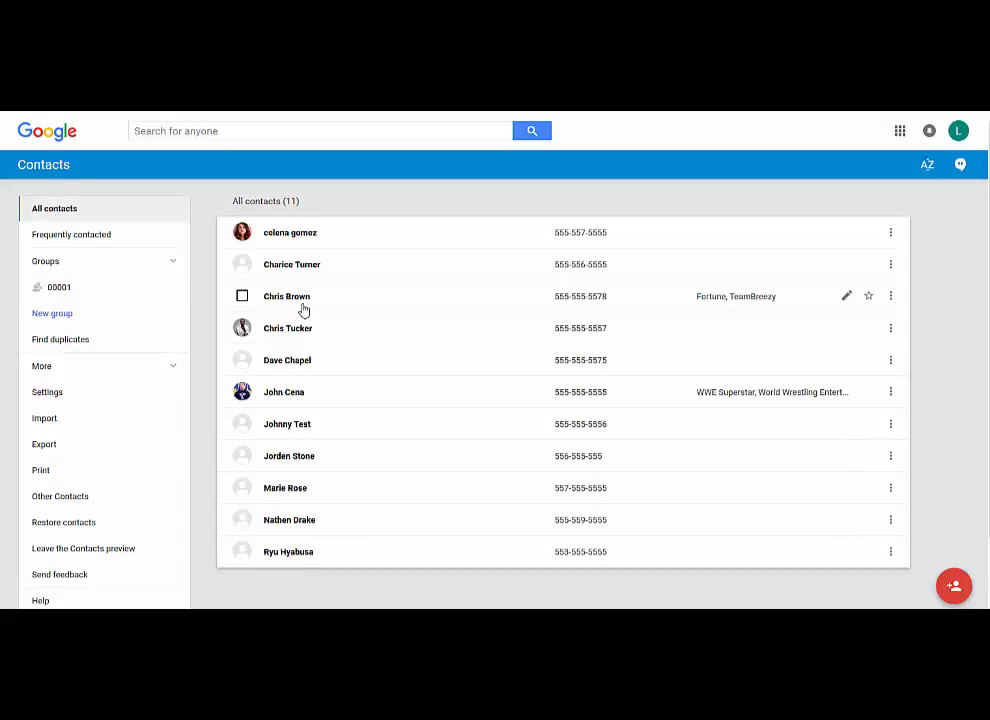
mouse_move(287, 328)
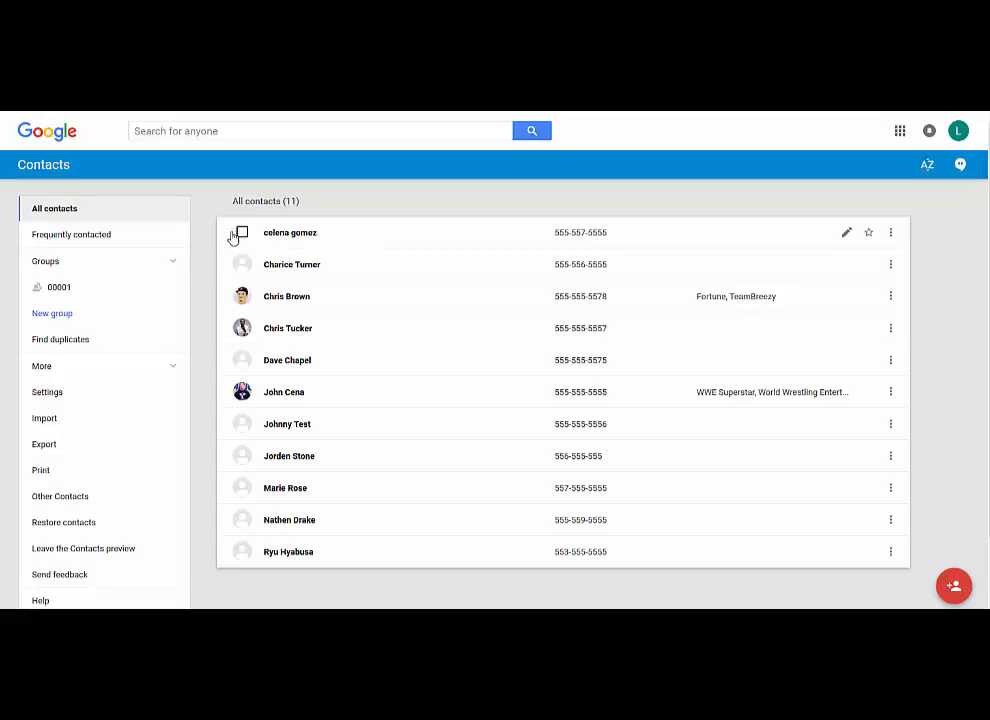
Step: Select celena gomez, Chris Tucker, Dave Chapel and John Cena in the list
left_click(241, 232)
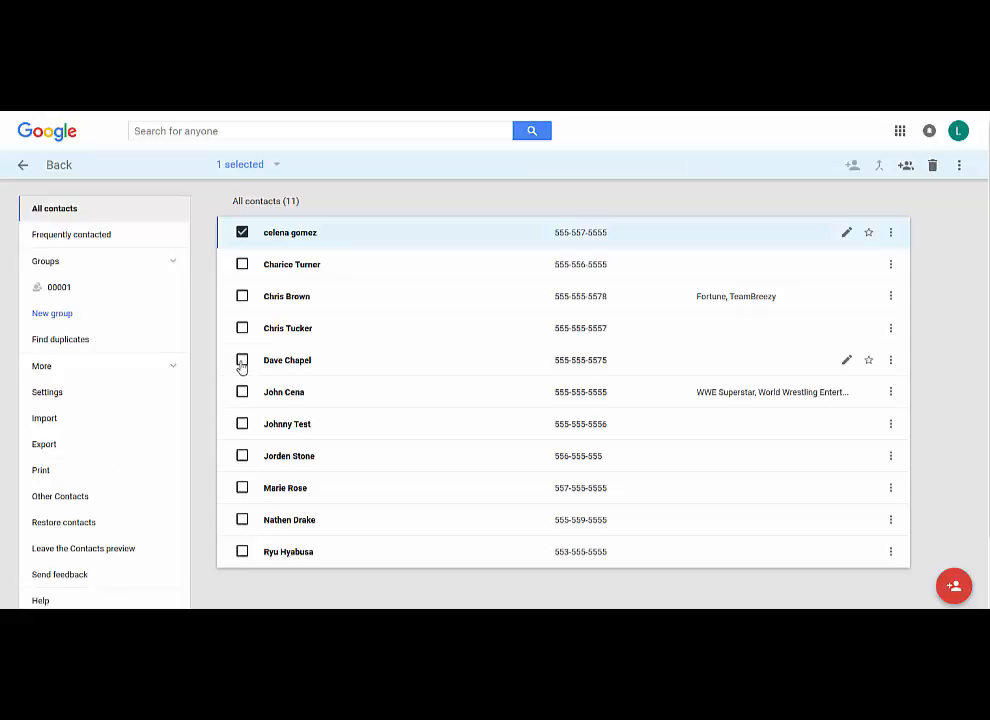
left_click(241, 360)
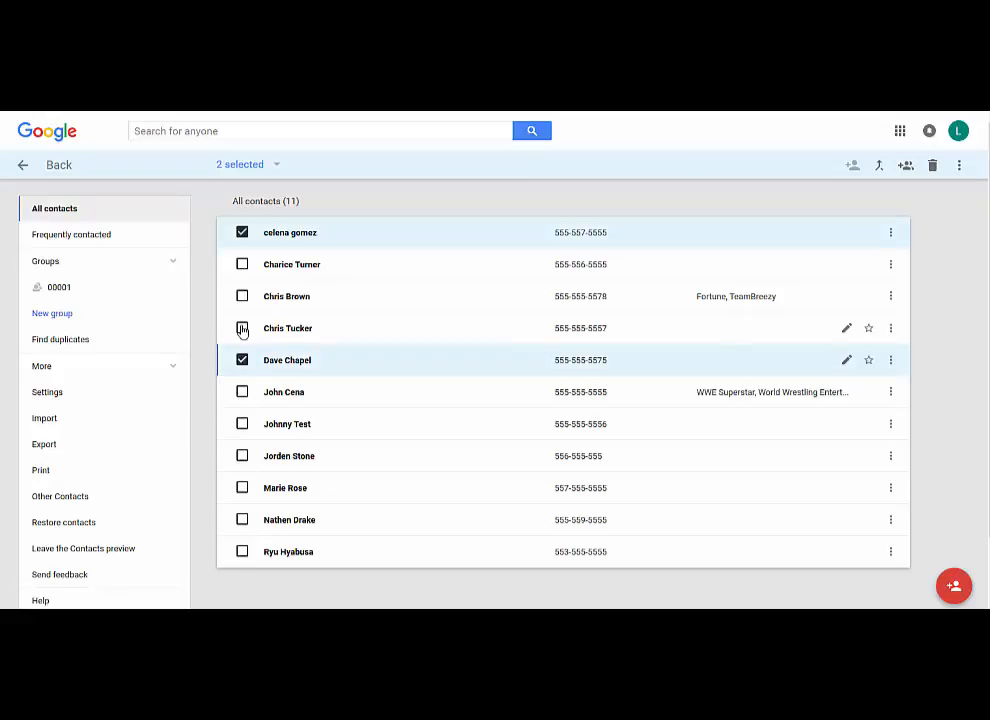
left_click(242, 328)
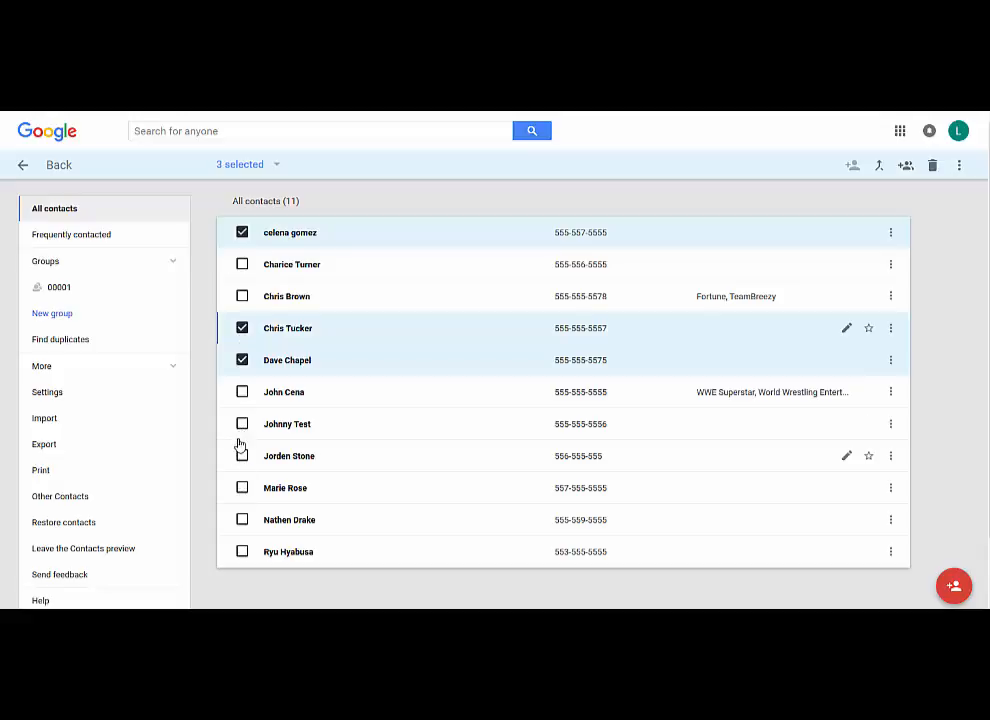
left_click(242, 391)
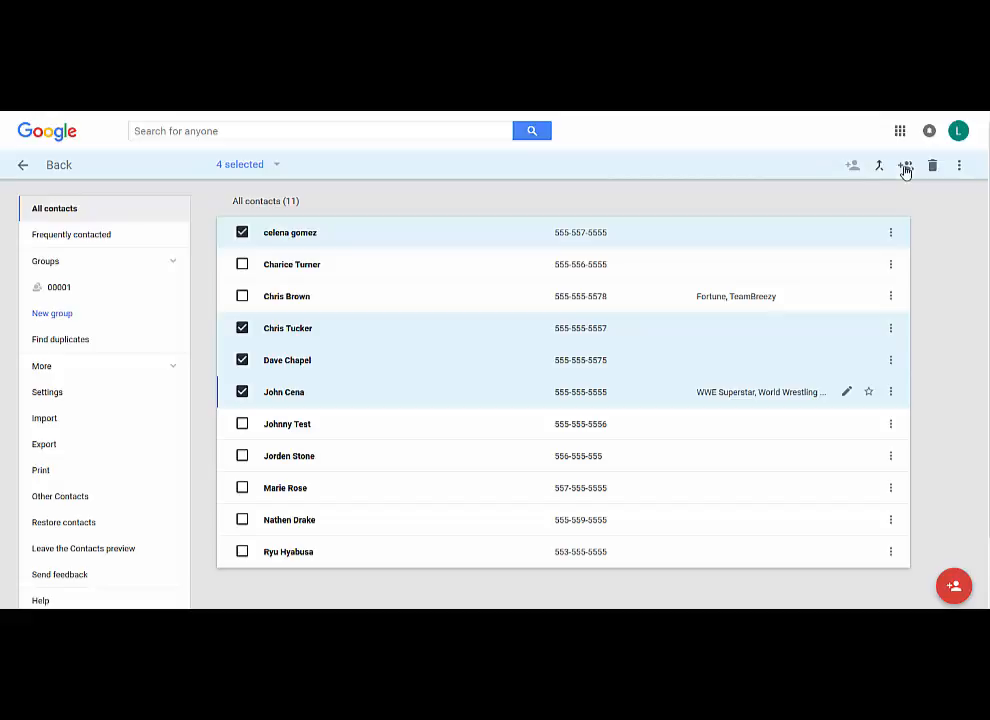
Step: Create group 00002 holding the four selected contacts
left_click(905, 165)
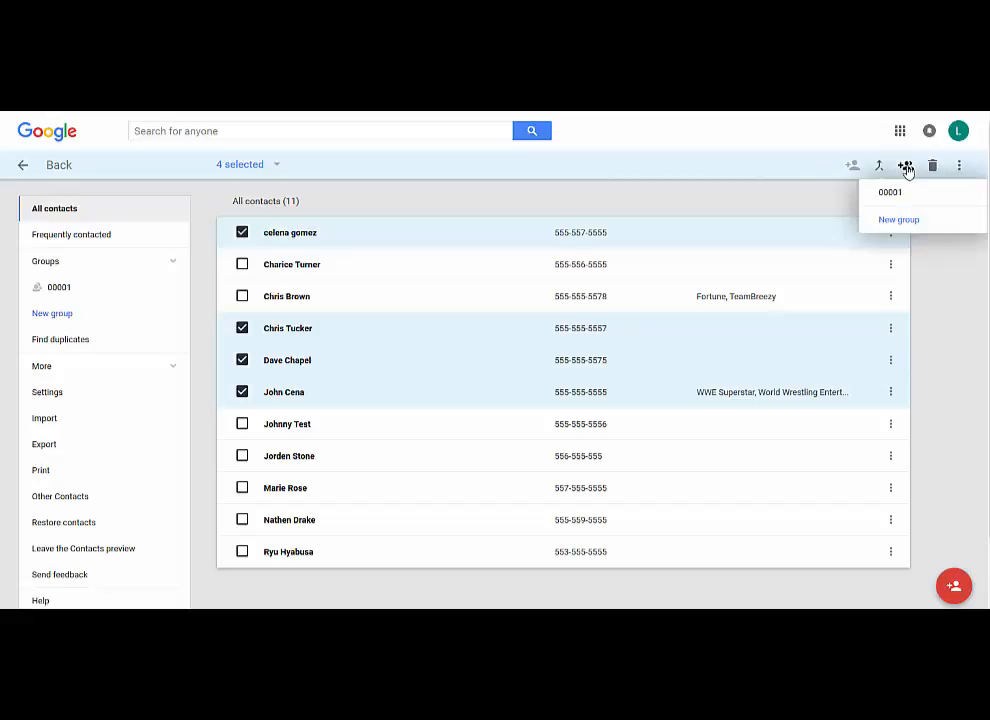
left_click(898, 219)
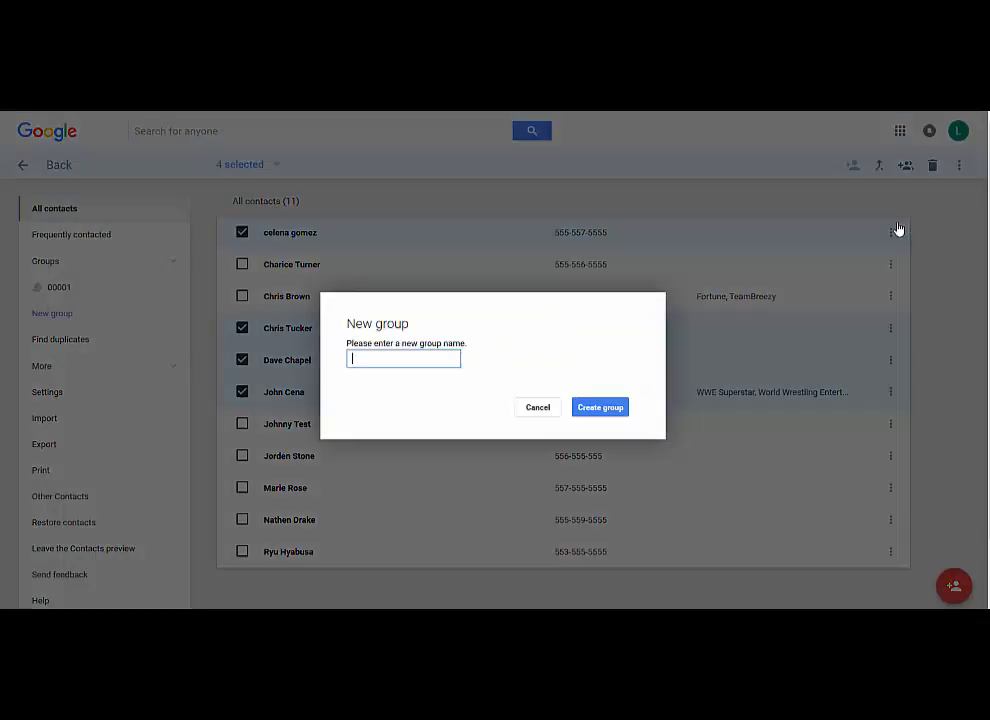
type("00002")
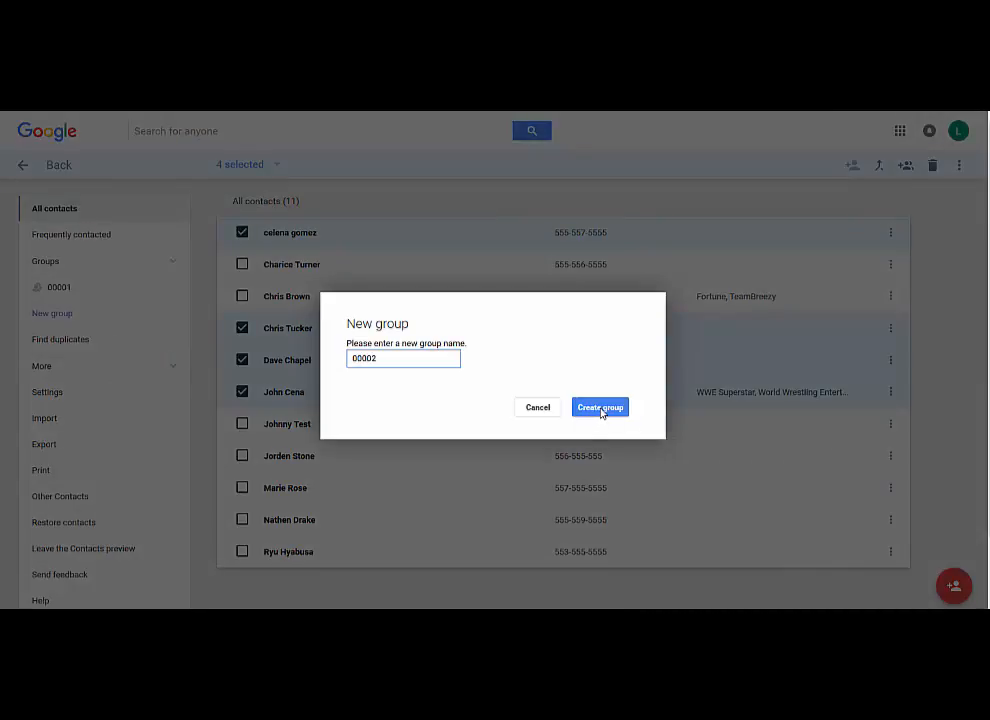
left_click(599, 407)
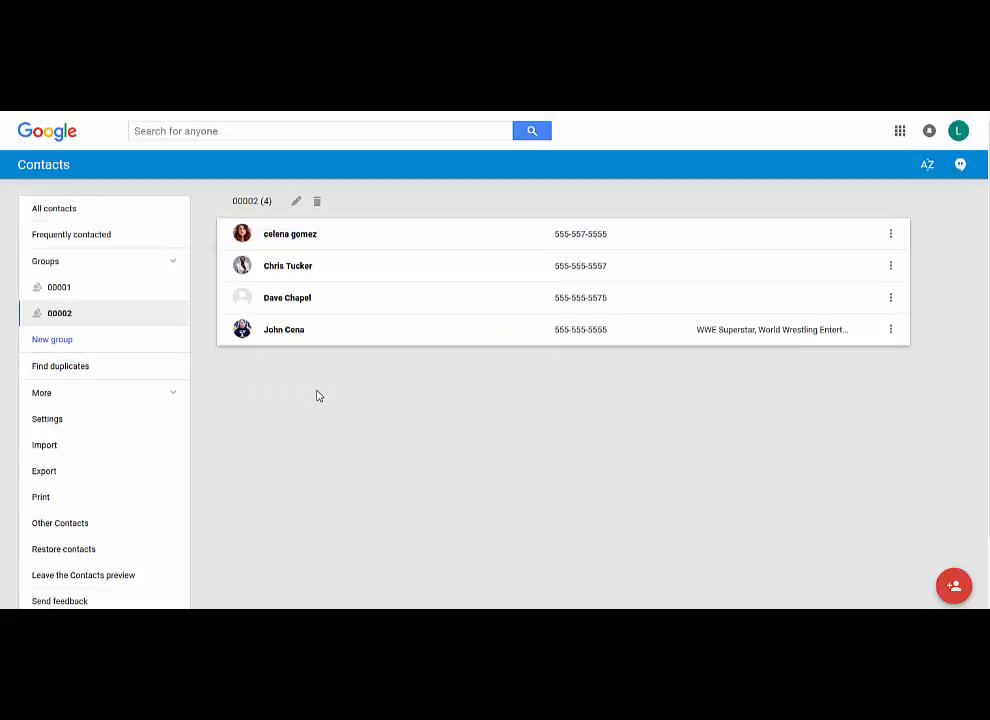
mouse_move(274, 368)
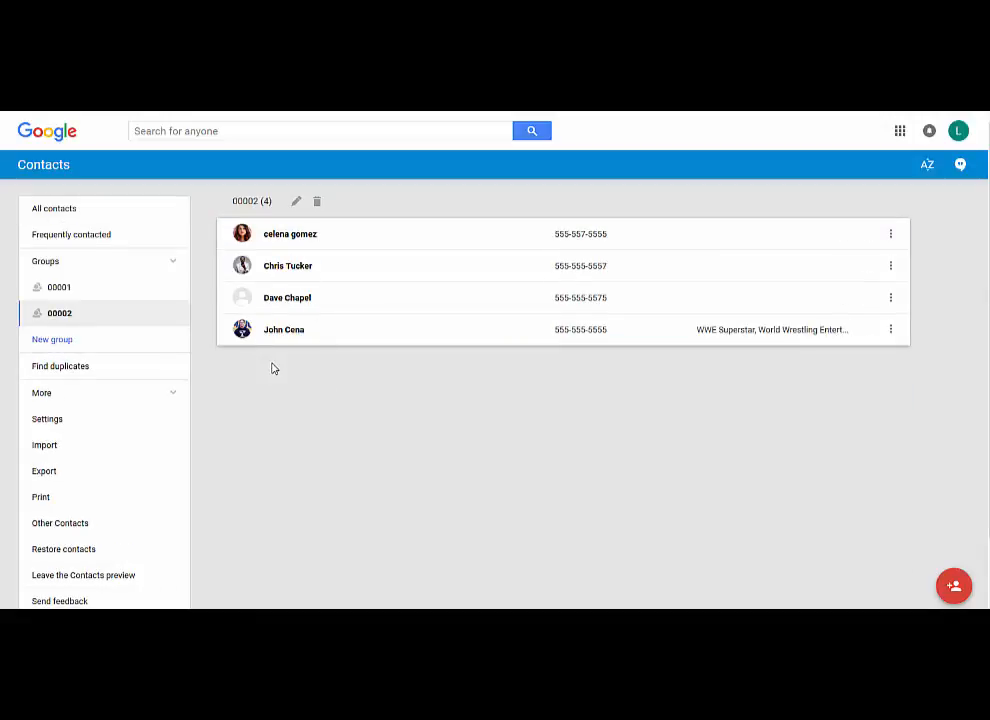
mouse_move(208, 387)
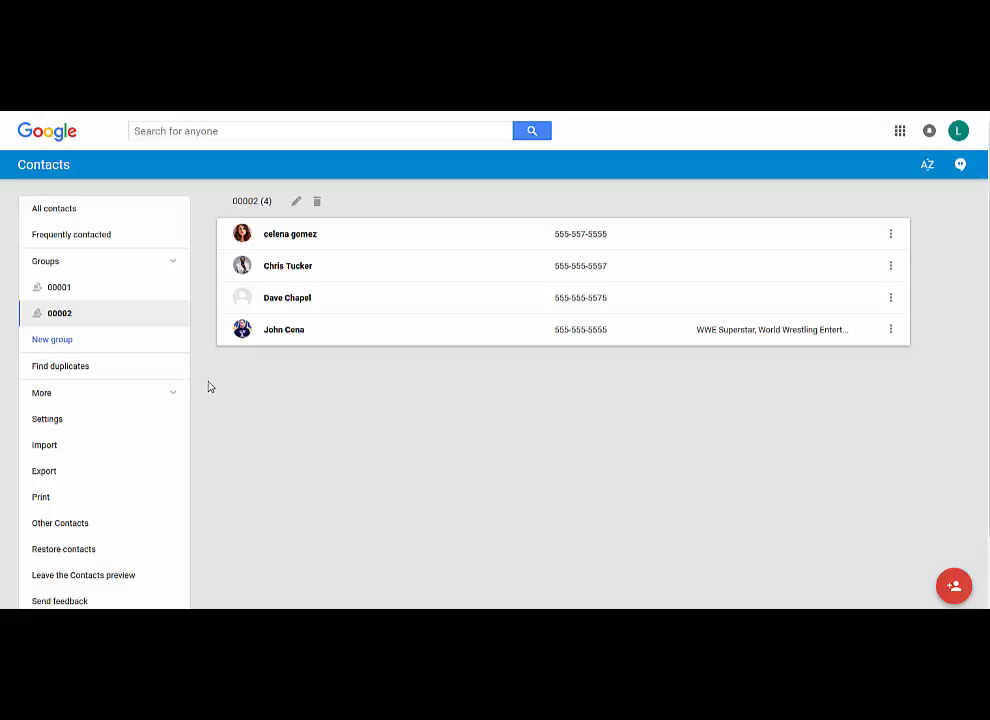
mouse_move(100, 355)
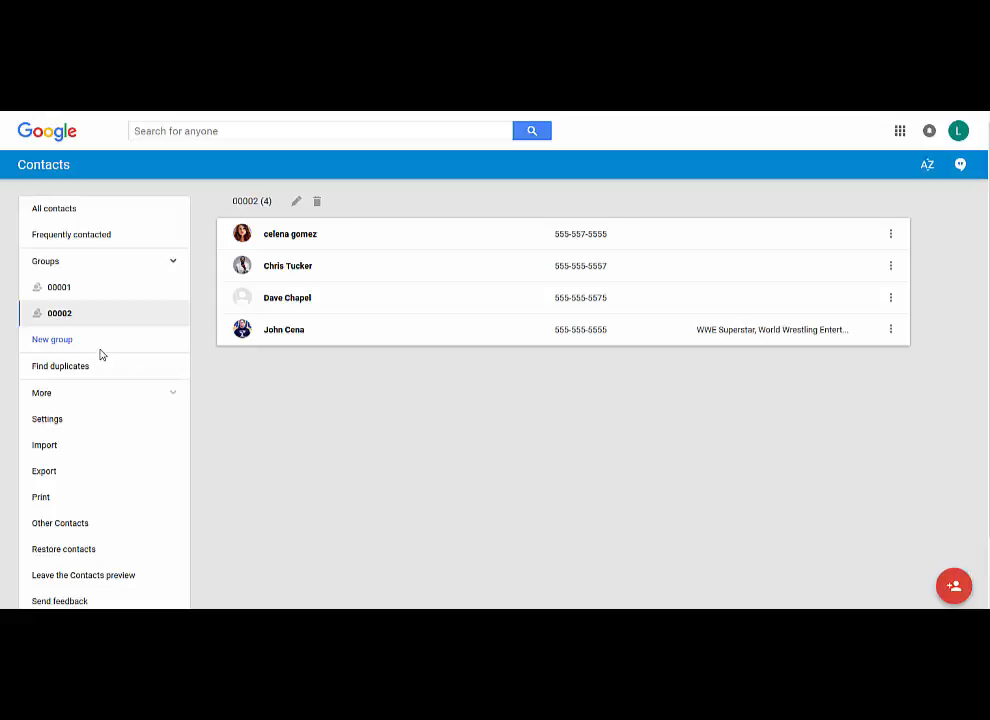
left_click(59, 287)
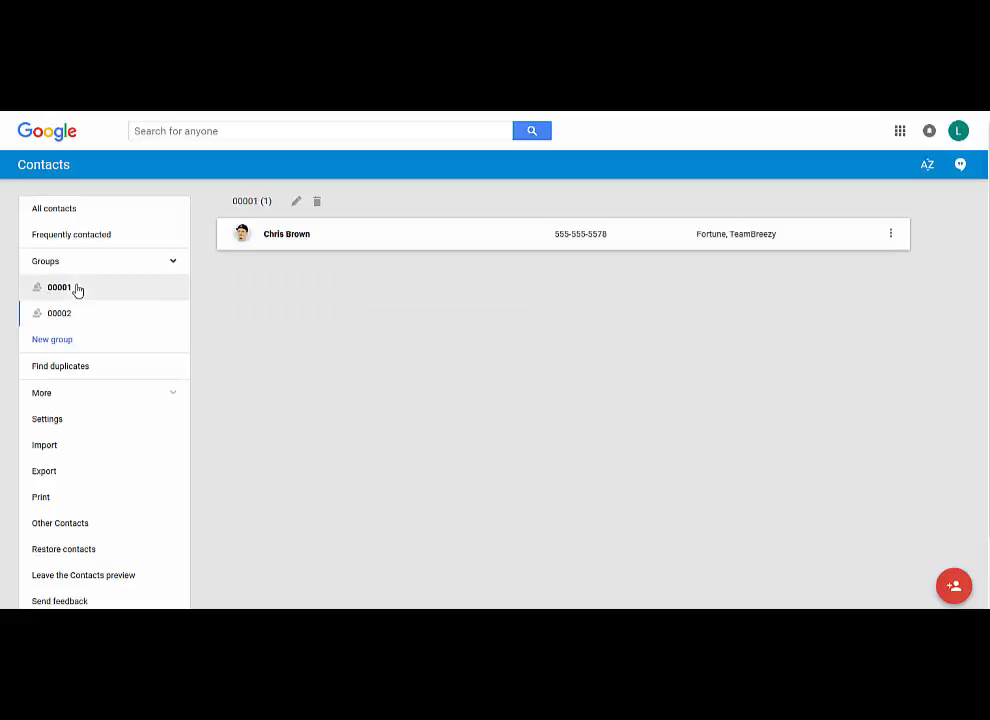
left_click(59, 313)
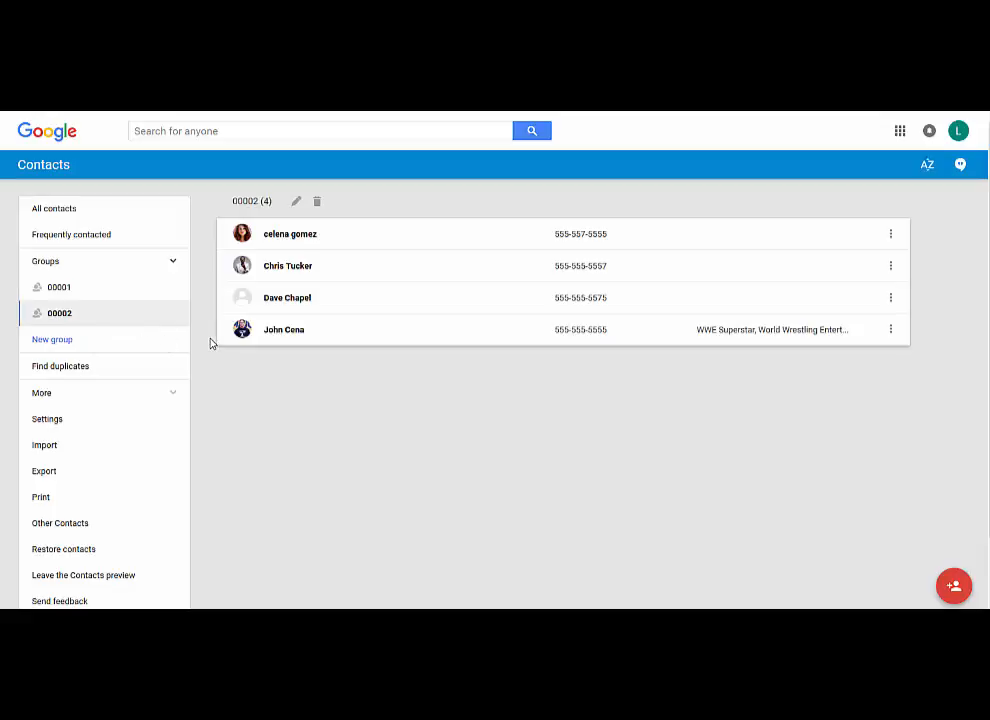
left_click(54, 208)
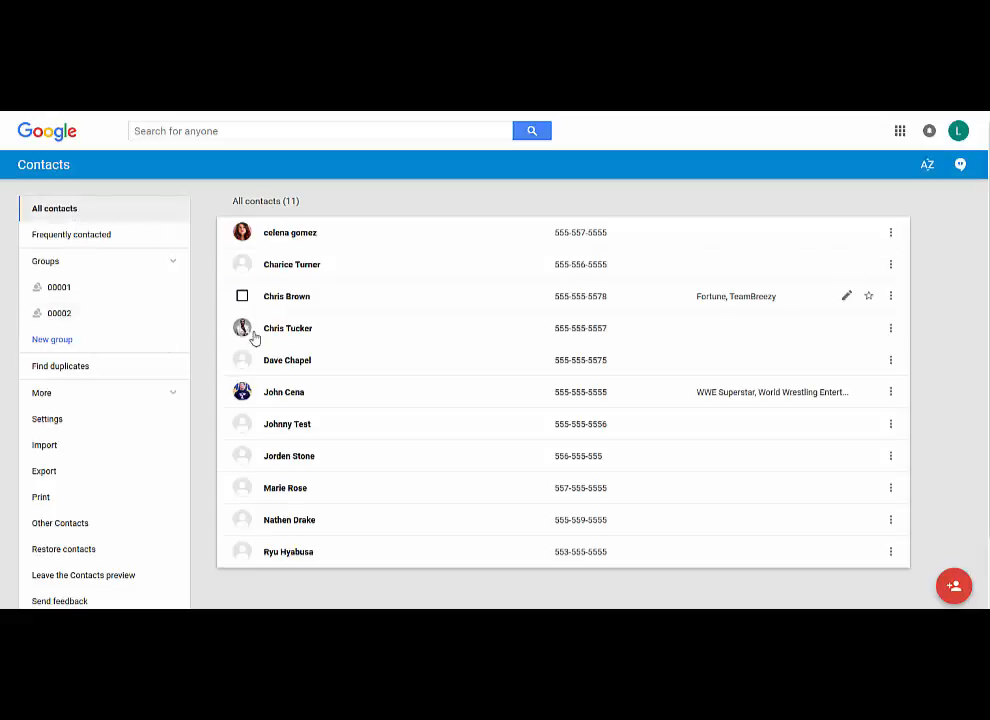
left_click(242, 264)
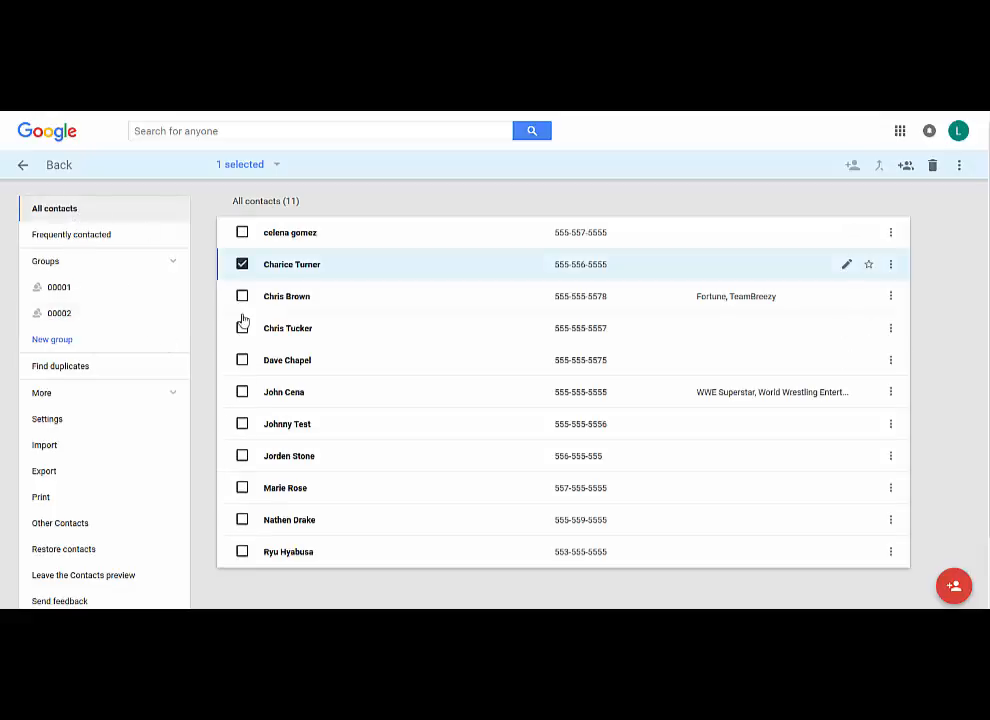
mouse_move(242, 361)
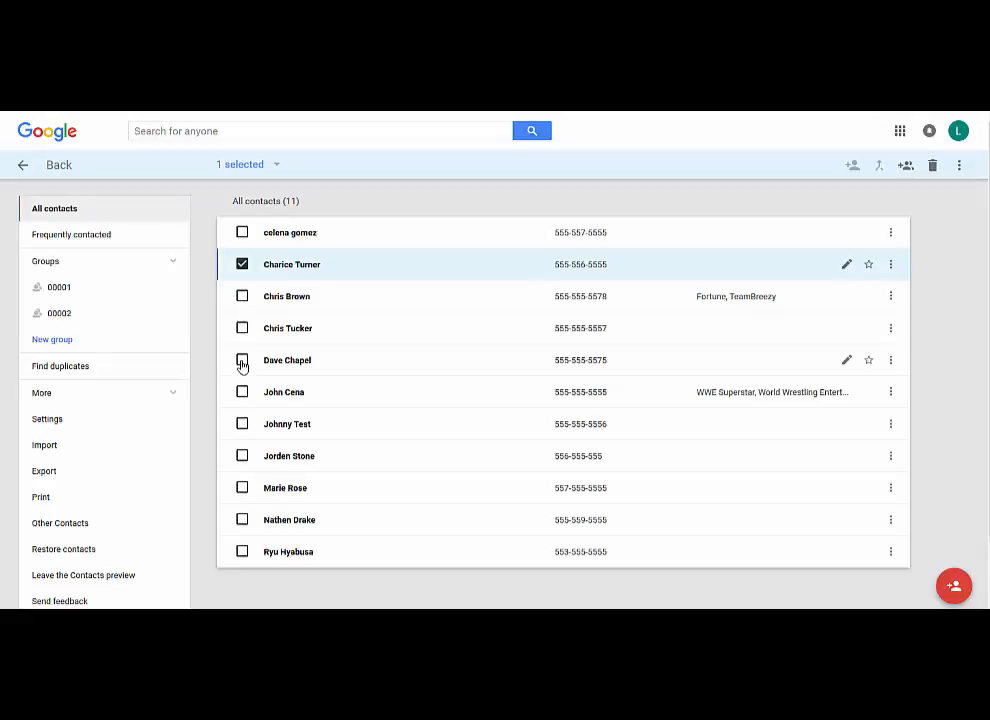
left_click(242, 423)
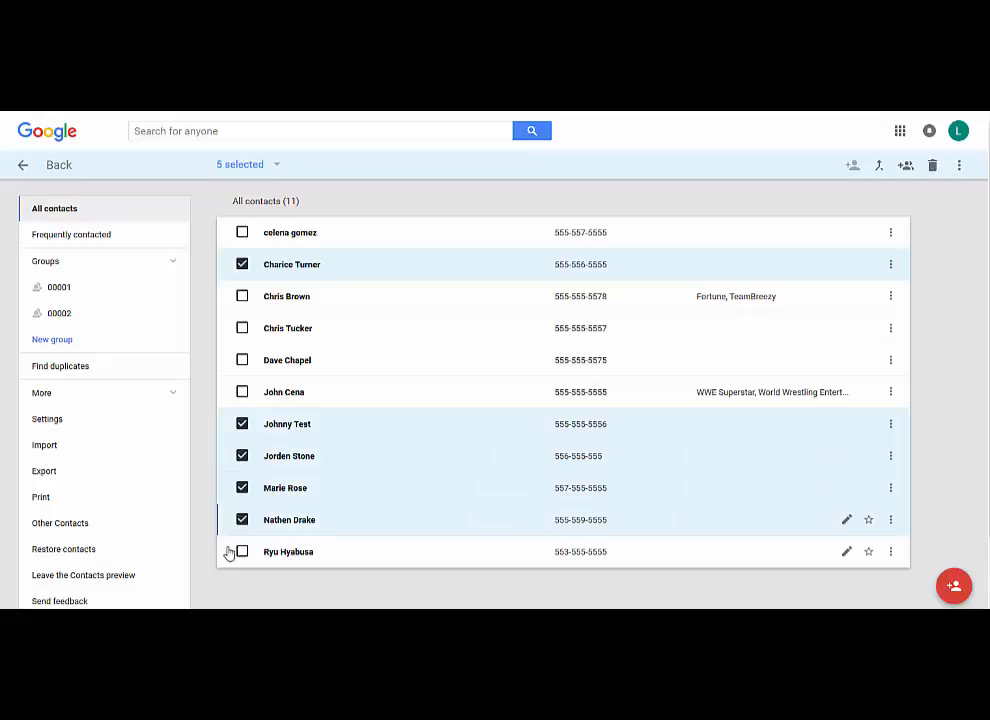
left_click(242, 551)
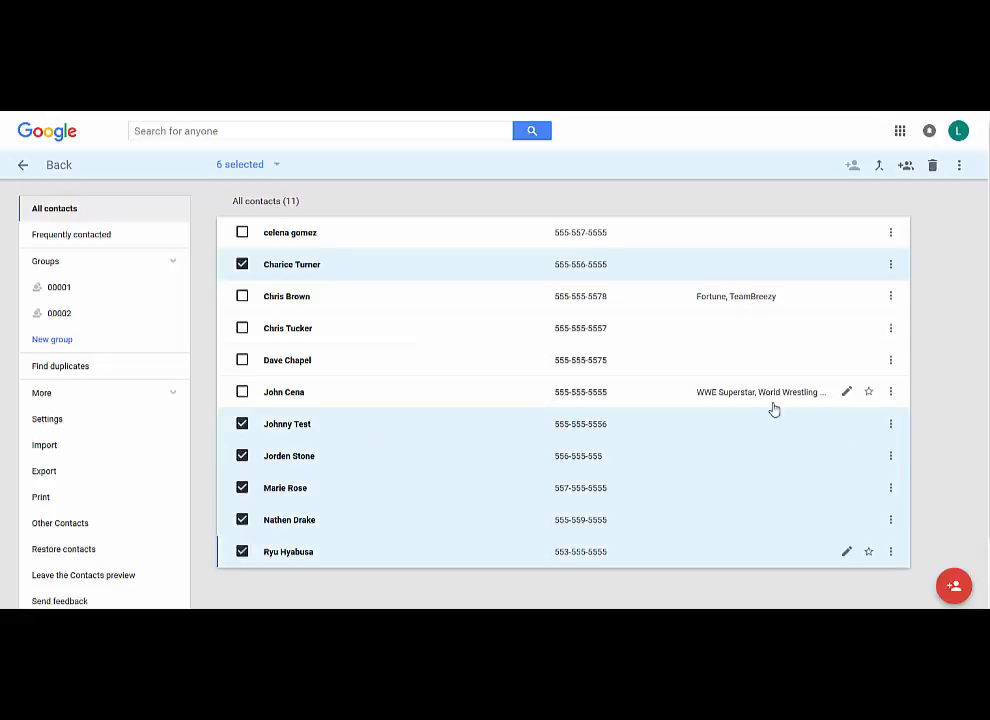
Step: Create group 00003 holding the six selected contacts
left_click(878, 165)
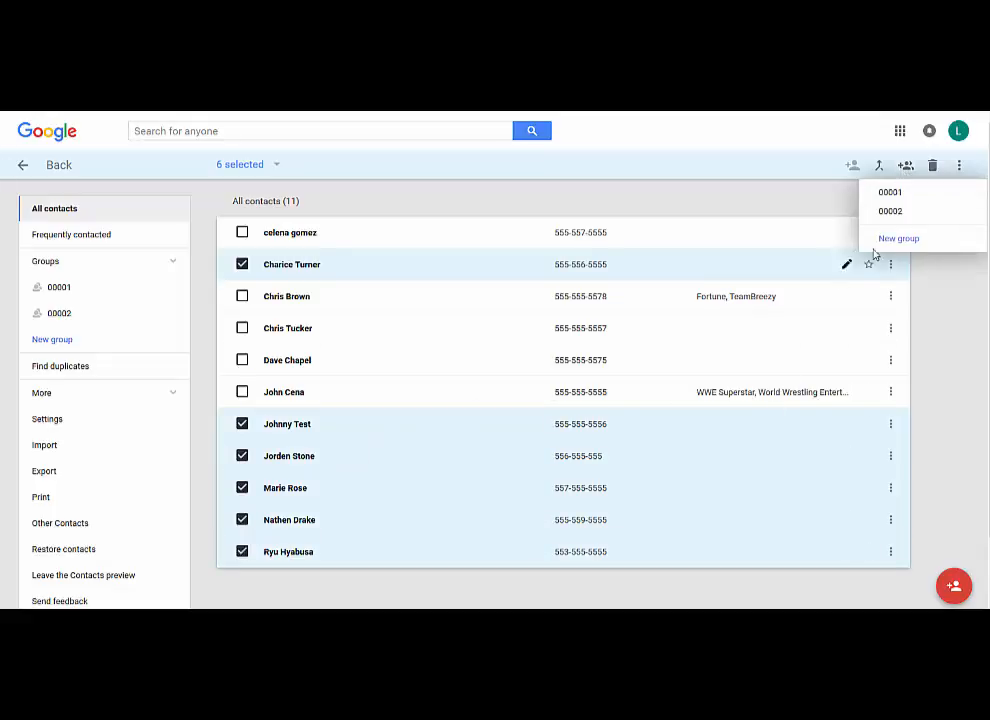
left_click(898, 238)
type("00003")
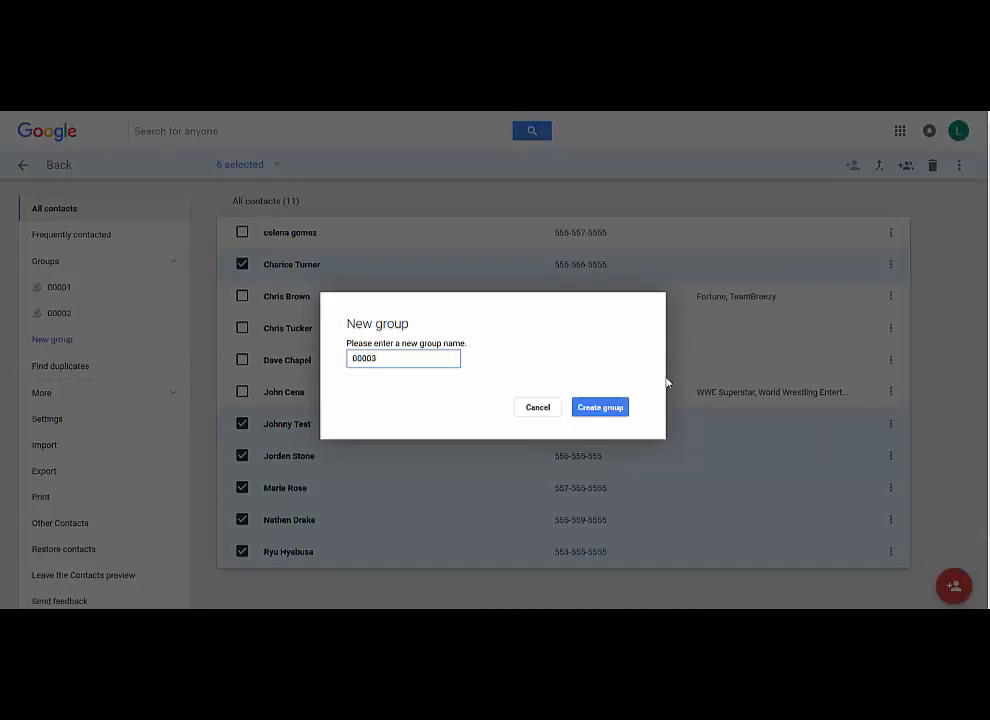
left_click(599, 407)
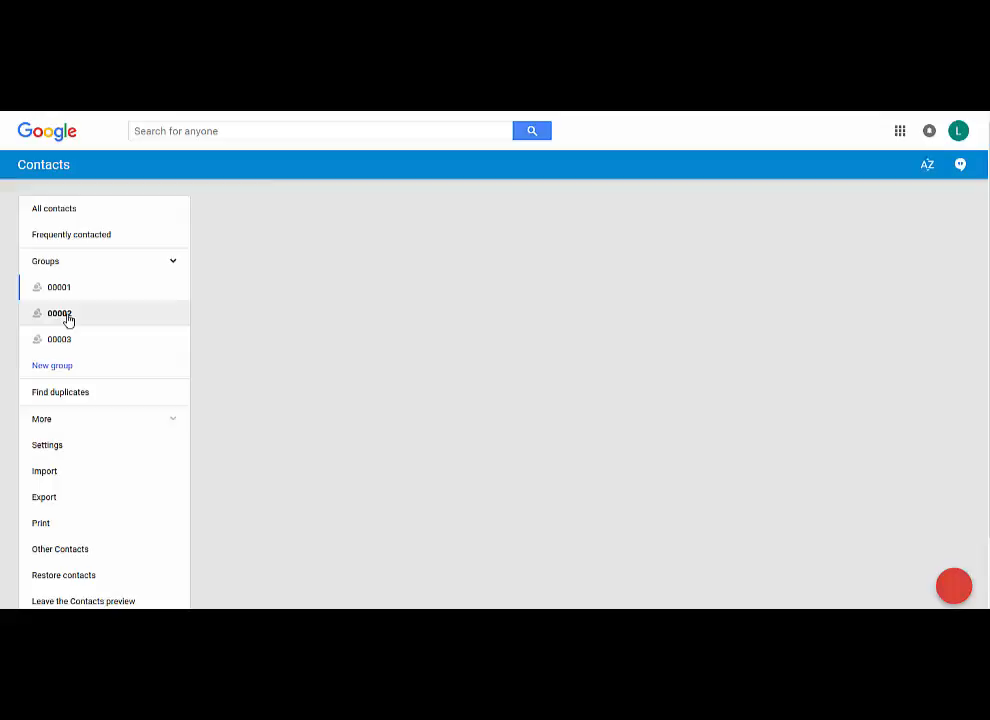
Step: View group 00003's six members, then go back to All contacts
left_click(59, 339)
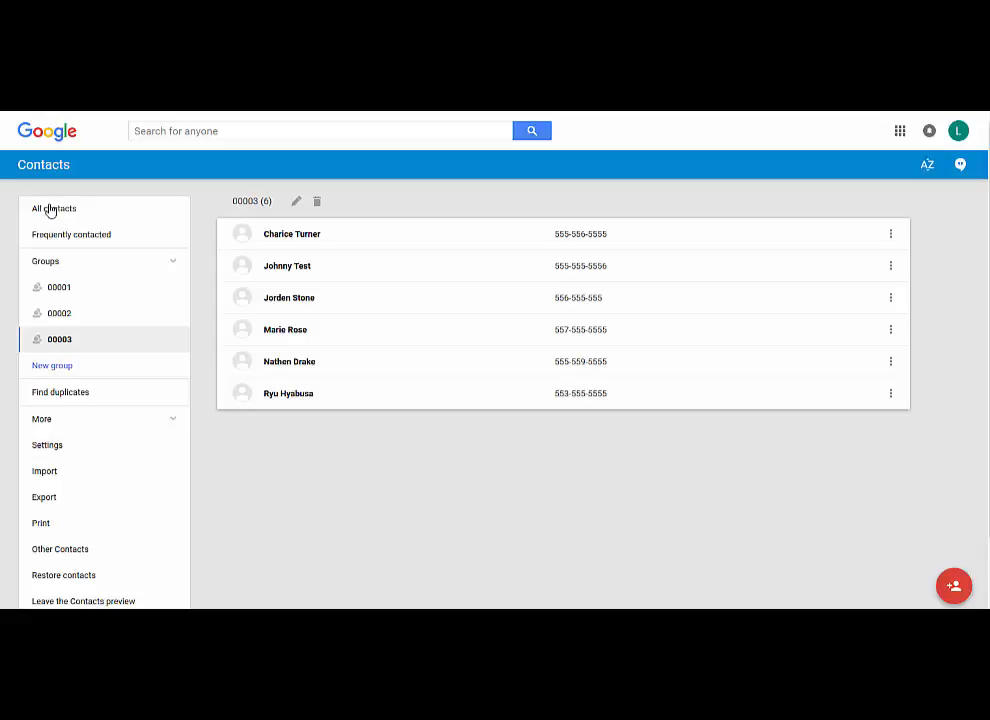
mouse_move(55, 212)
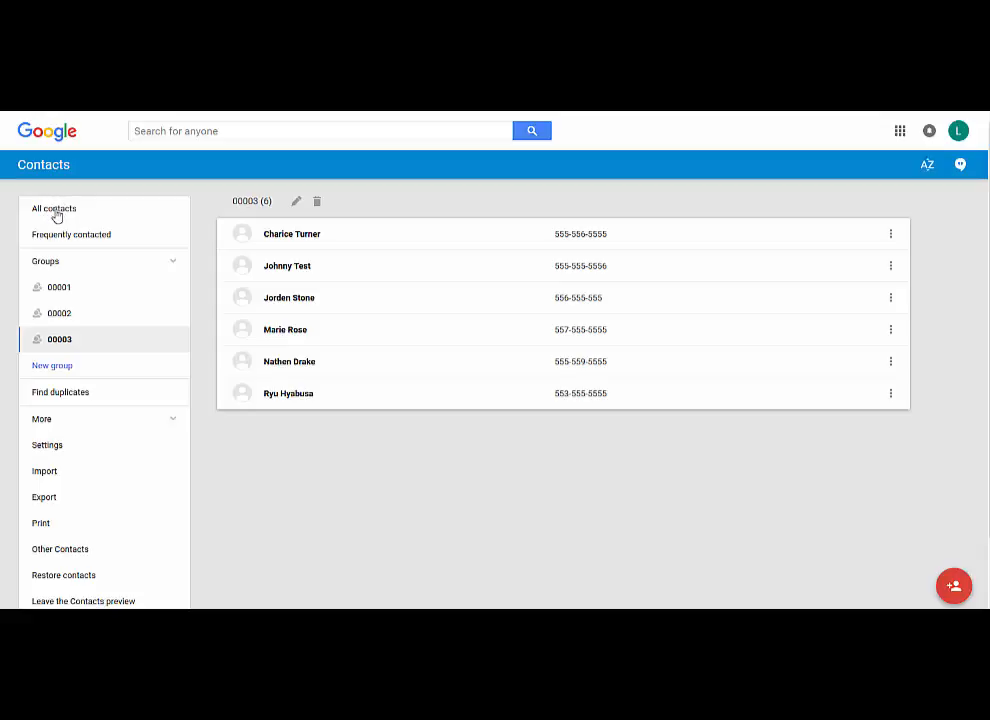
left_click(54, 208)
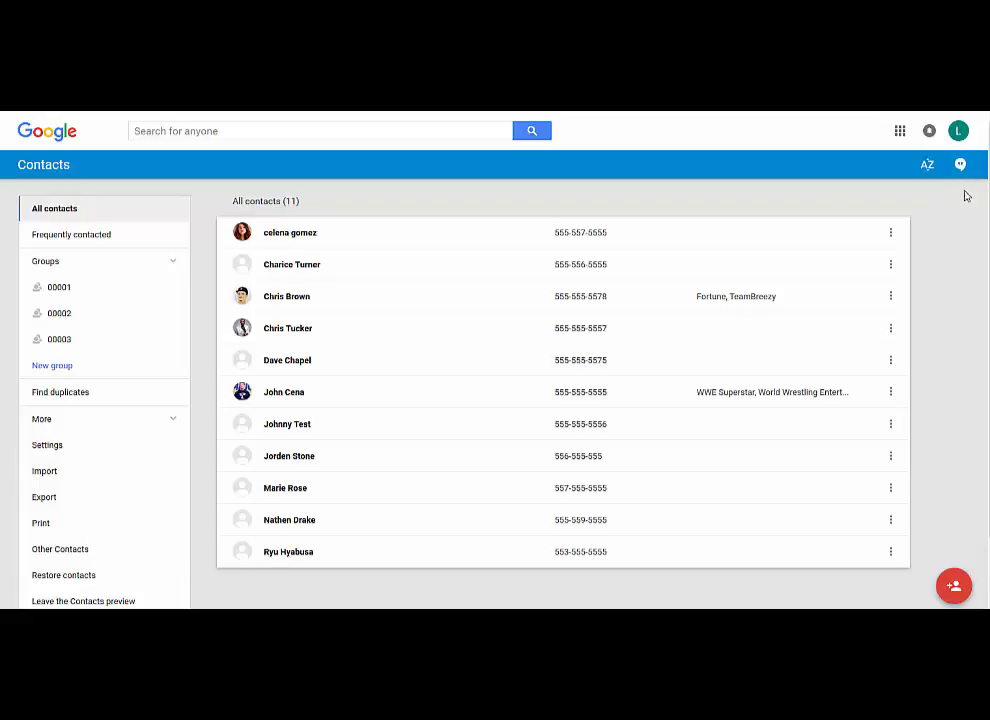
mouse_move(202, 338)
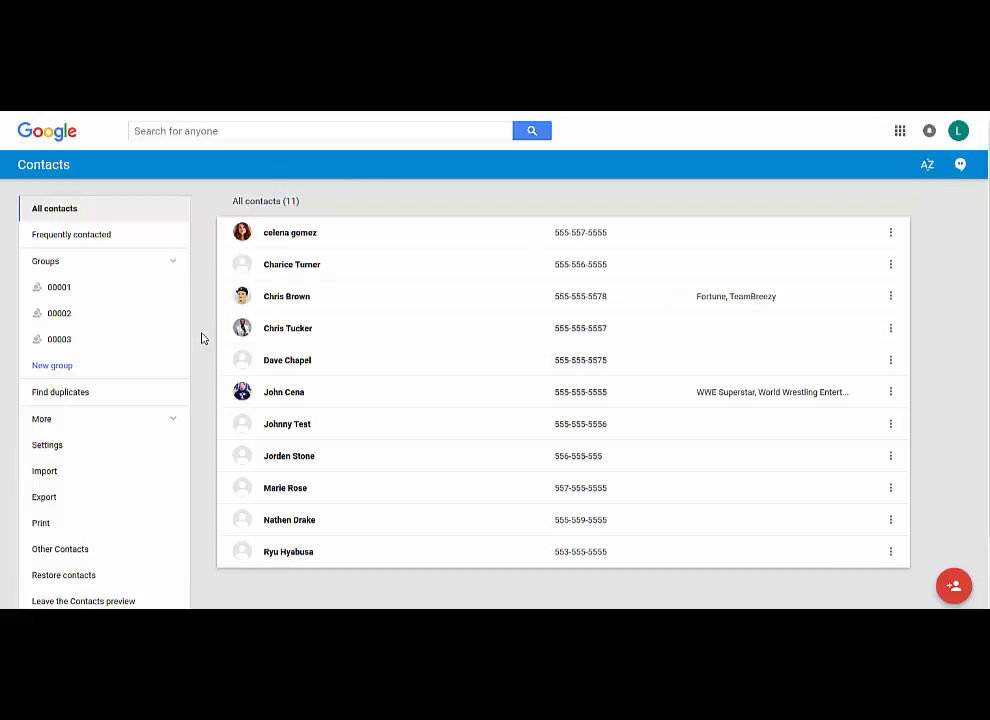
mouse_move(88, 289)
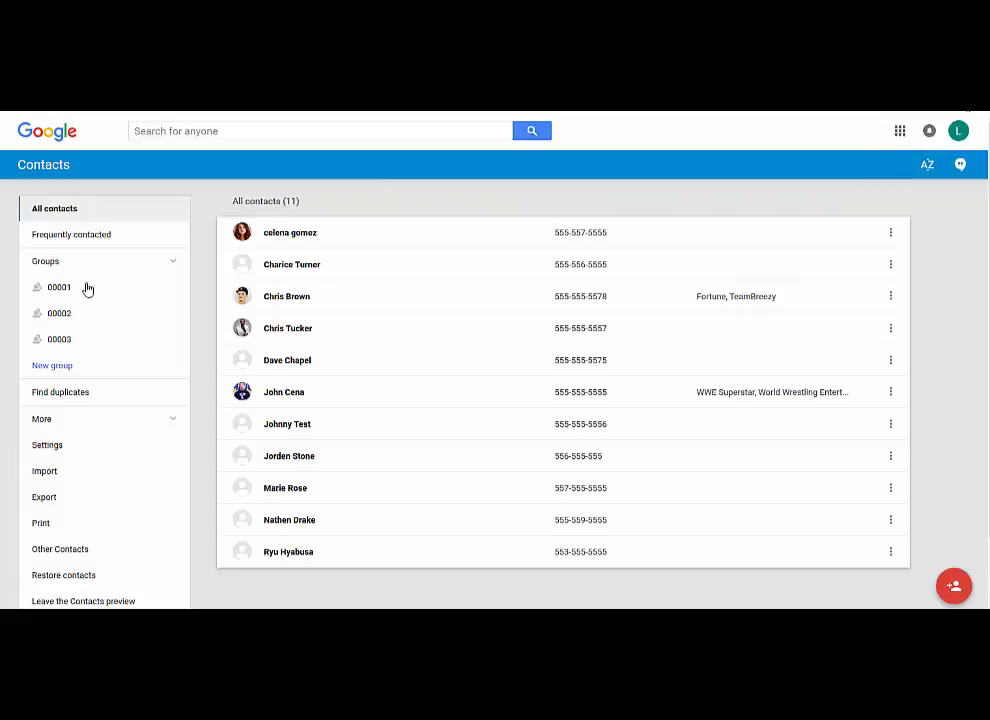
left_click(242, 232)
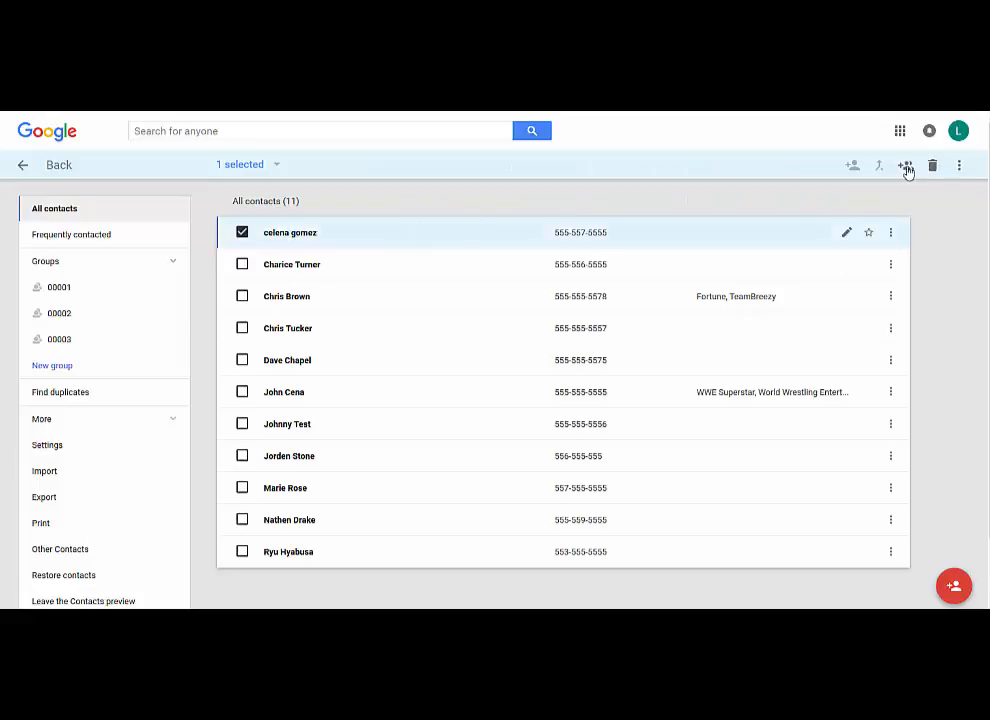
mouse_move(904, 165)
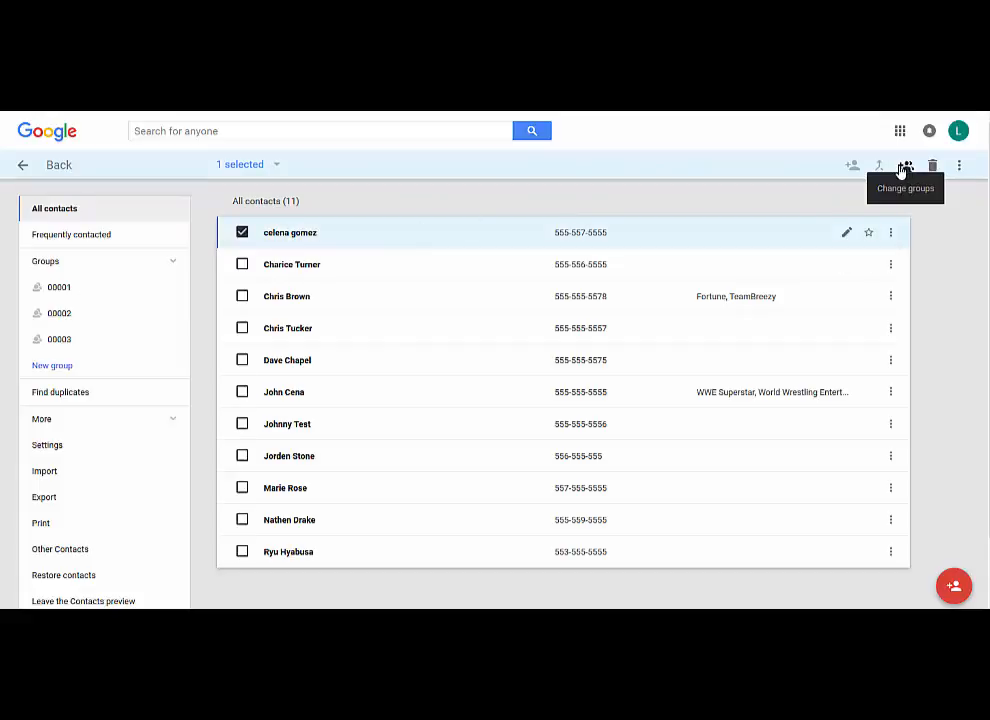
mouse_move(853, 165)
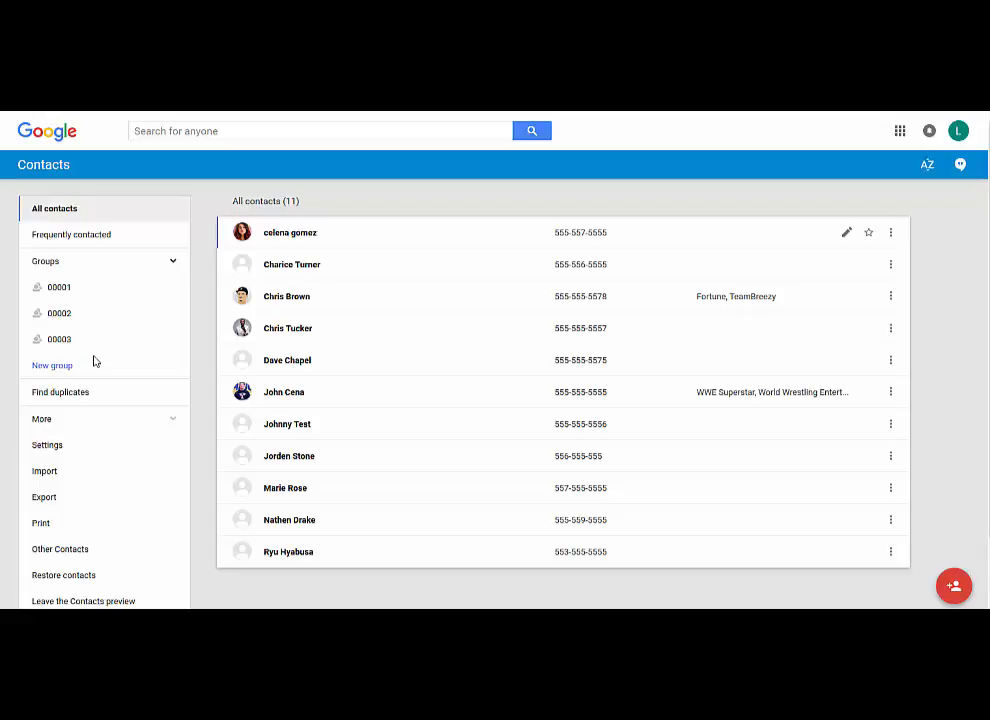
mouse_move(981, 340)
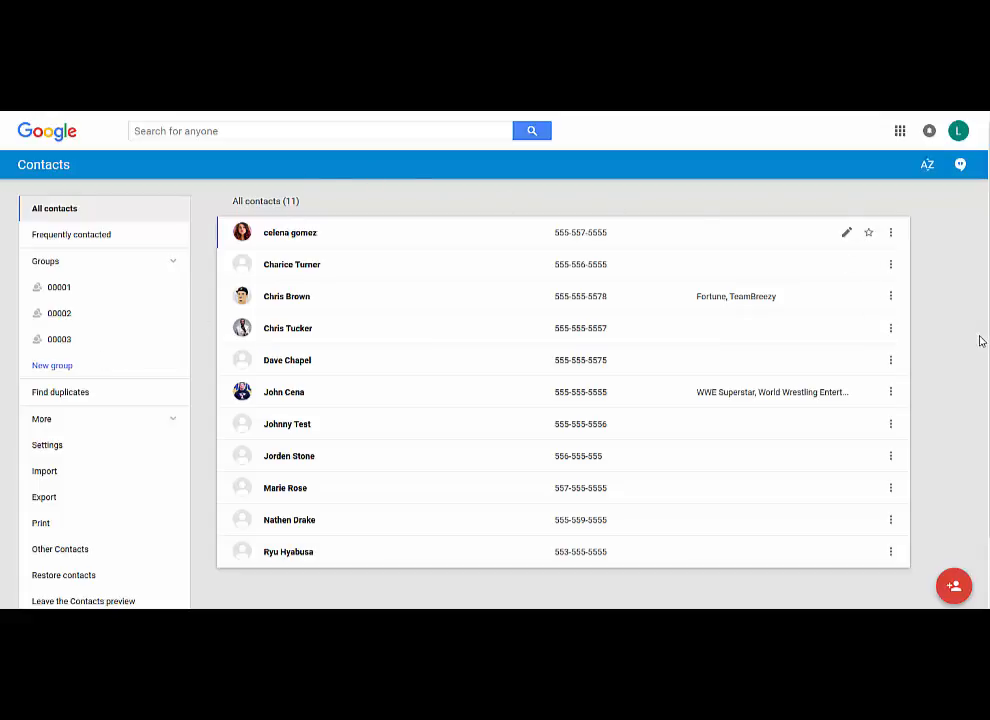